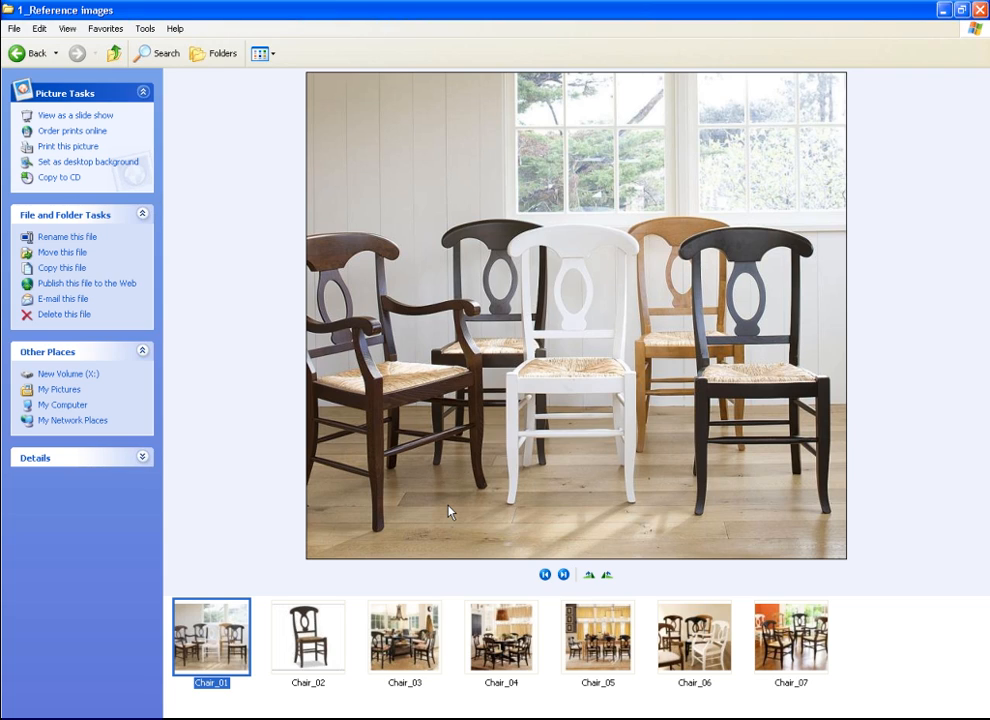
mouse_move(588, 452)
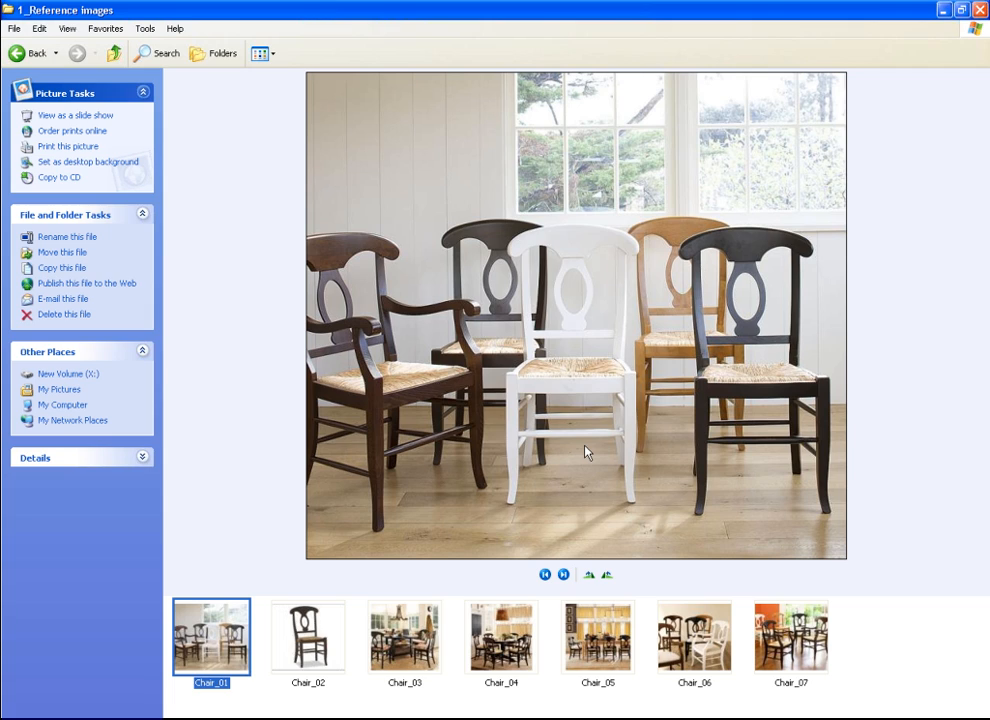
mouse_move(656, 348)
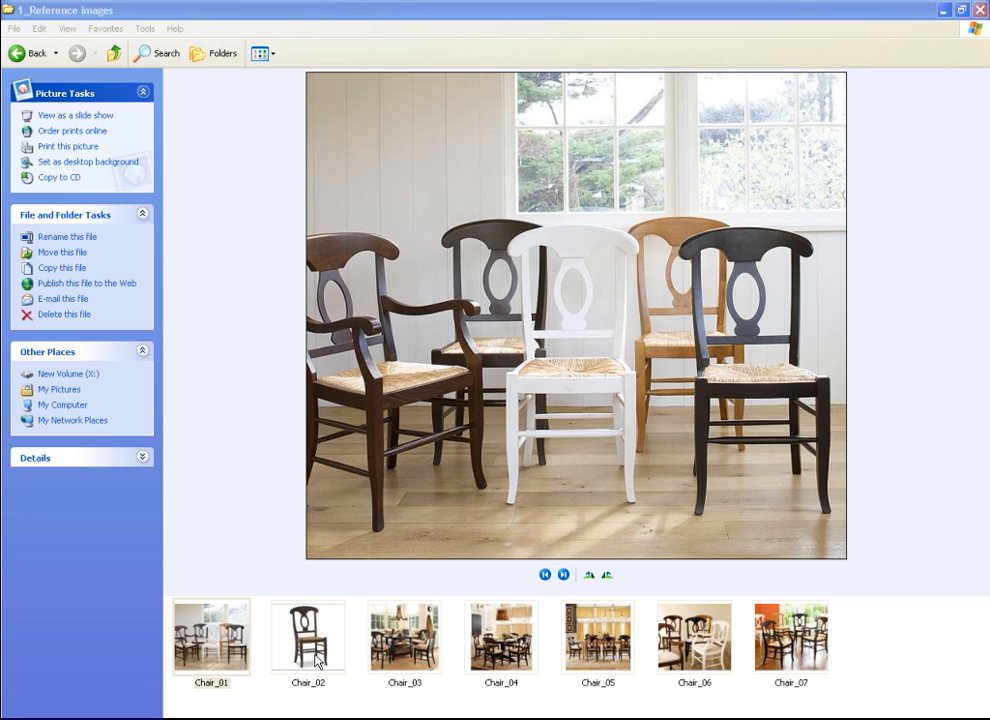
mouse_move(316, 652)
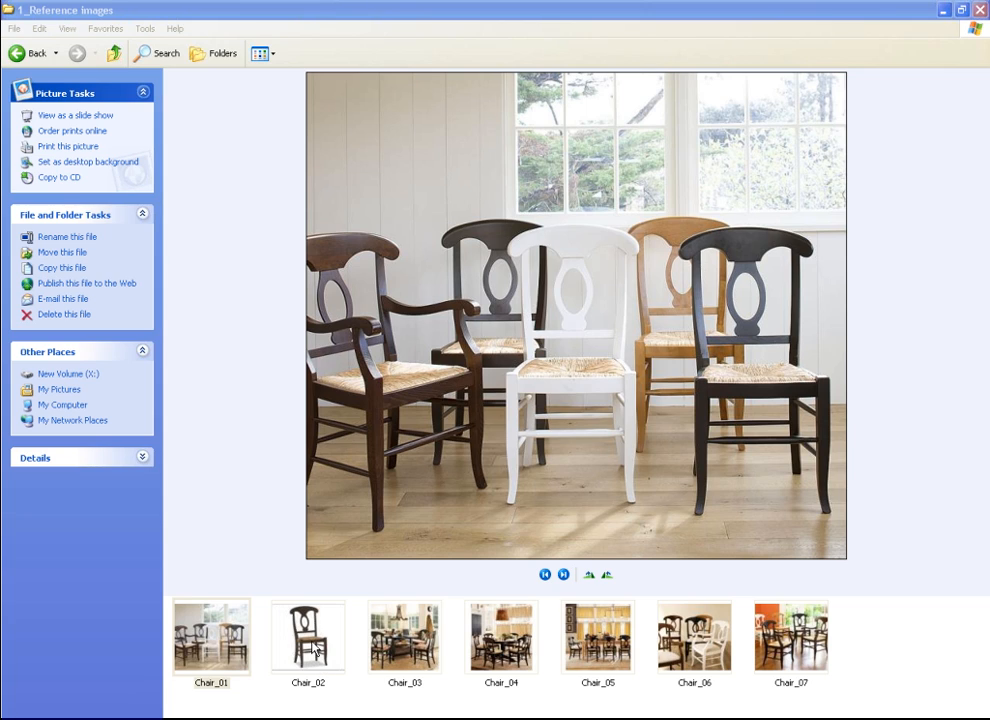
- Preview chair reference photos Chair_02 through Chair_07, then go to the modeling plan images
click(308, 636)
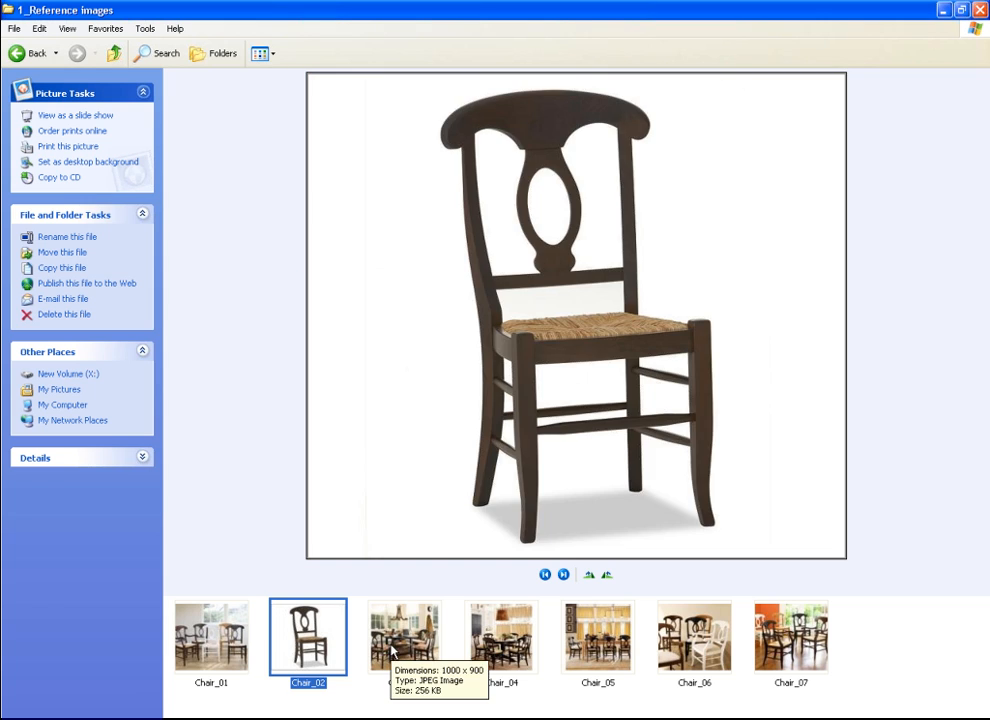
click(502, 636)
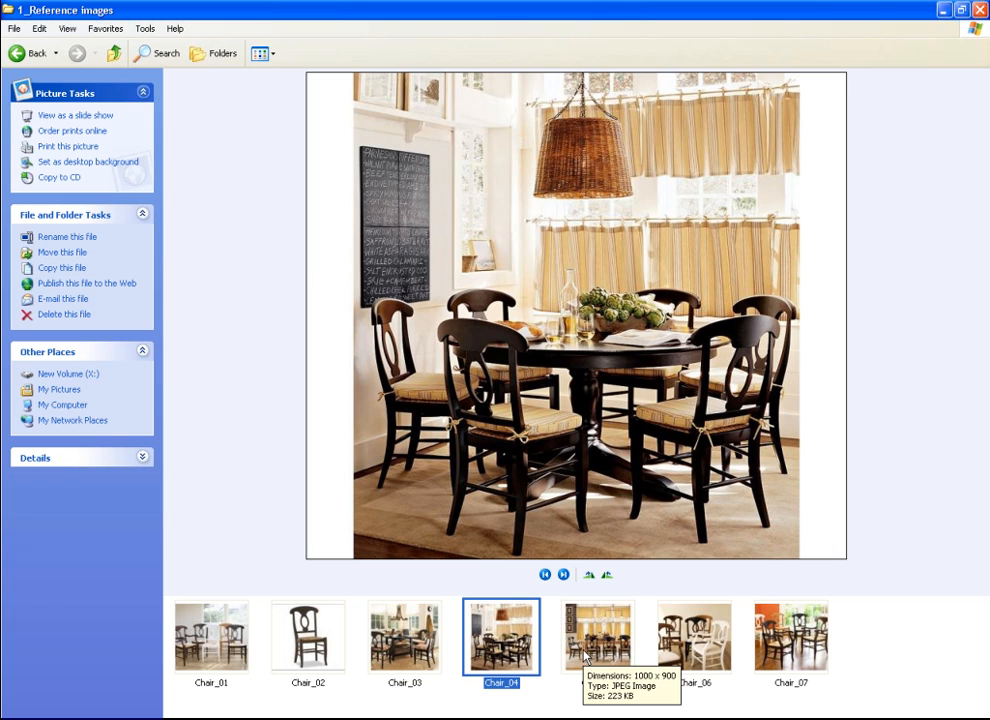
click(694, 636)
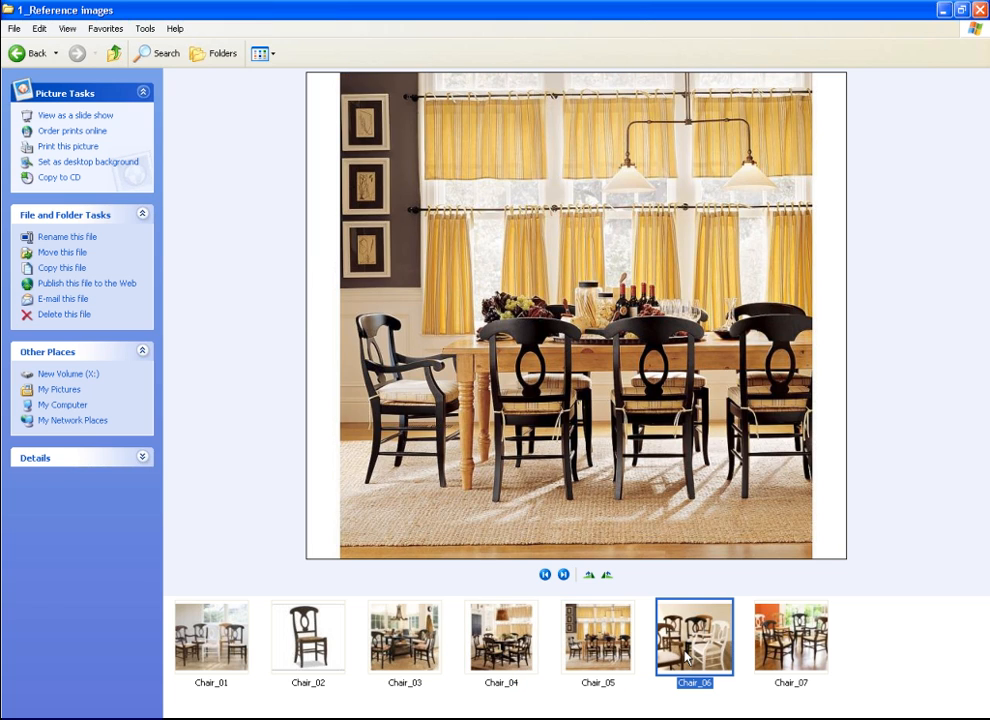
click(790, 636)
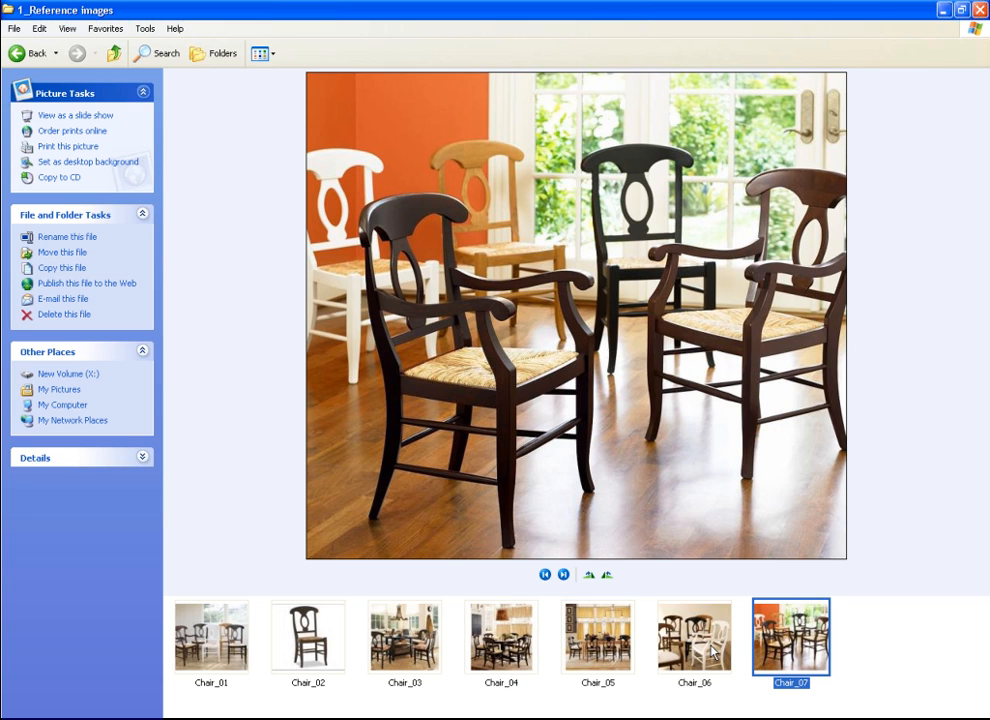
mouse_move(710, 656)
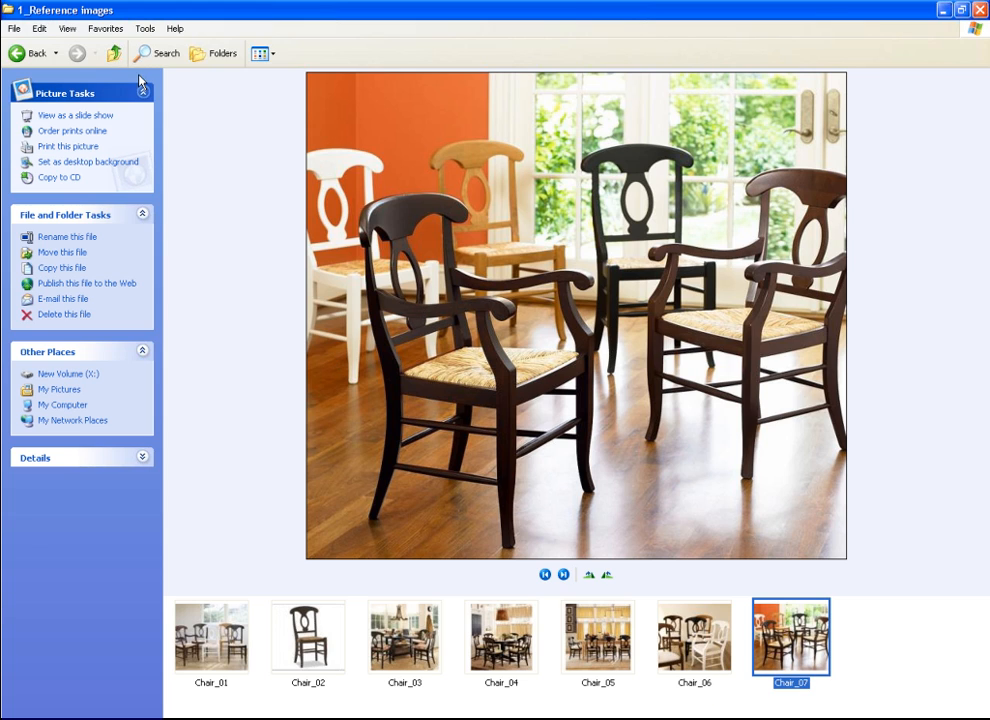
click(68, 374)
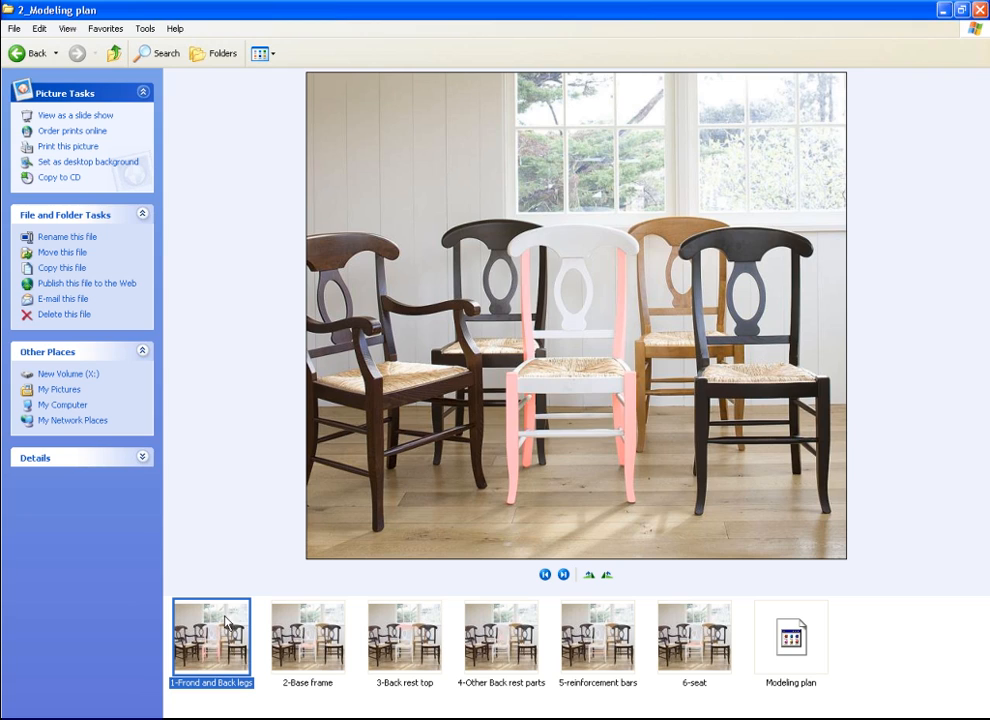
- View the plan images for base frame, back rest top, back rest parts, reinforcement bars and seat
click(308, 636)
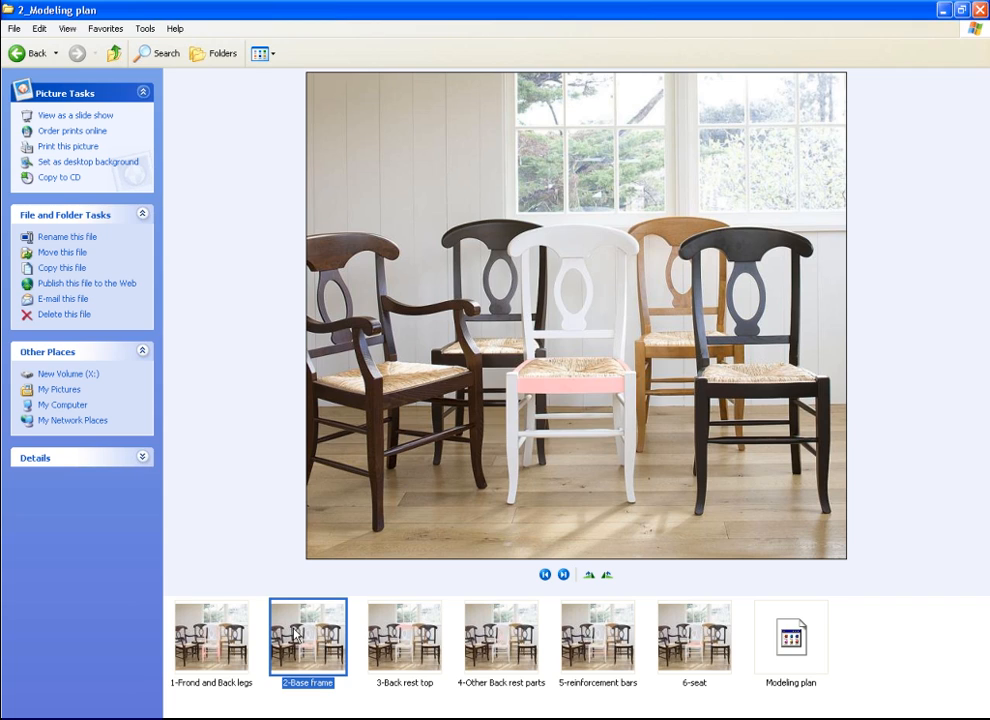
click(404, 636)
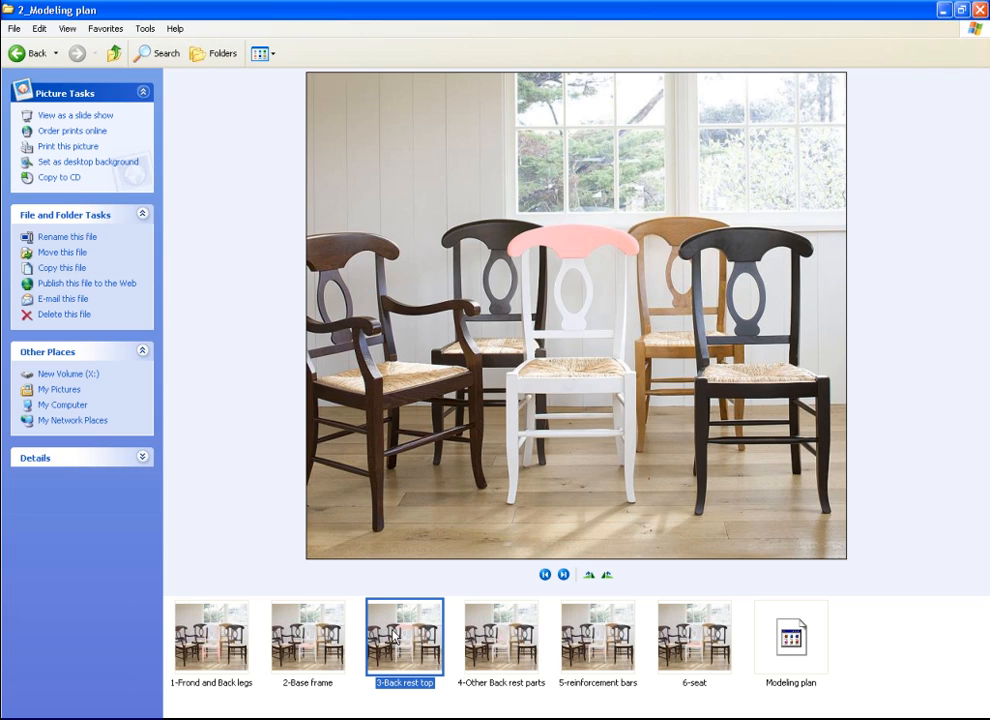
click(502, 636)
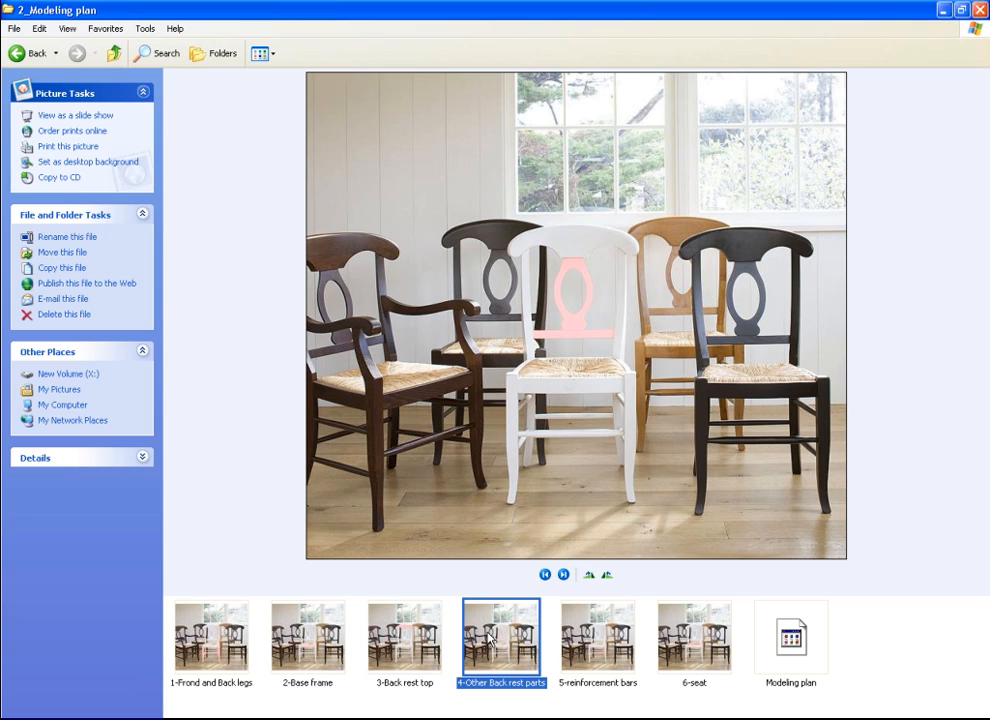
mouse_move(600, 652)
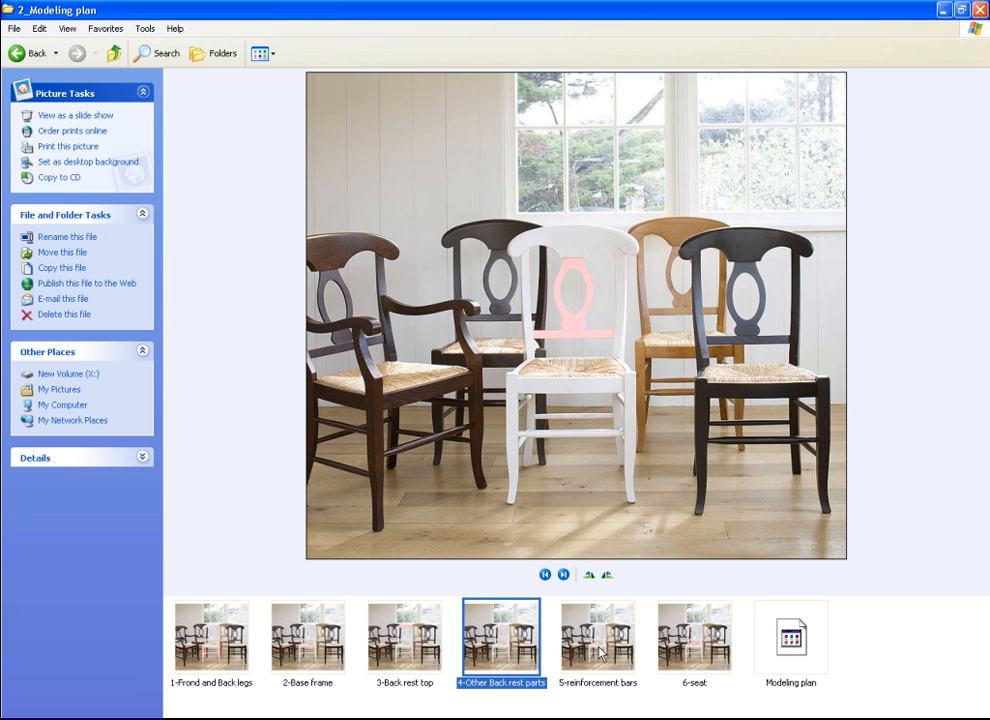
click(596, 636)
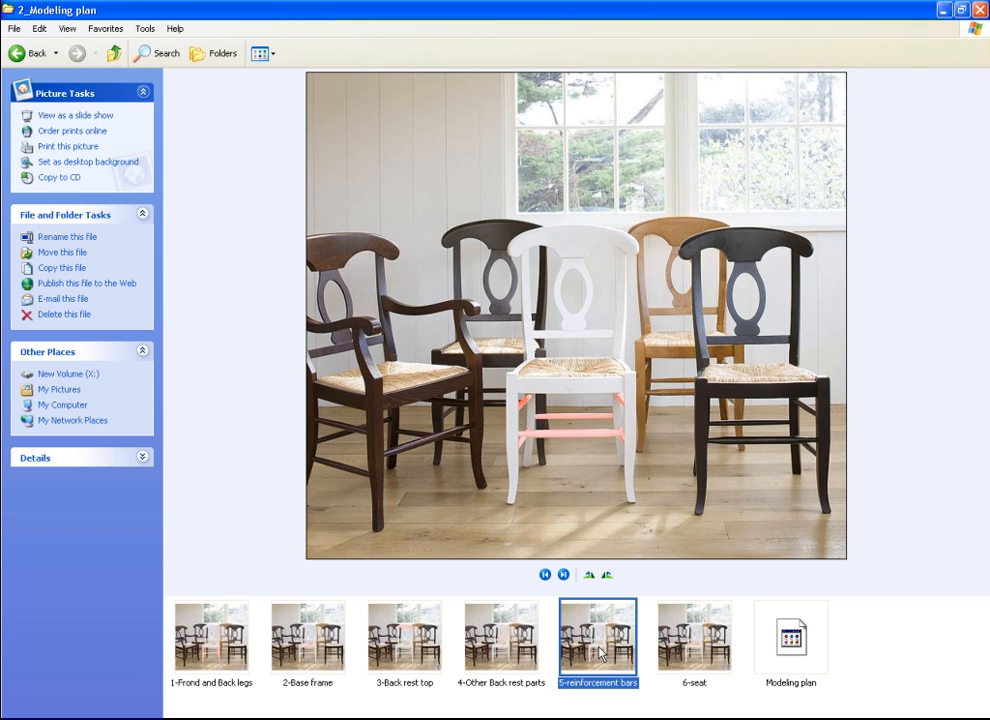
click(694, 636)
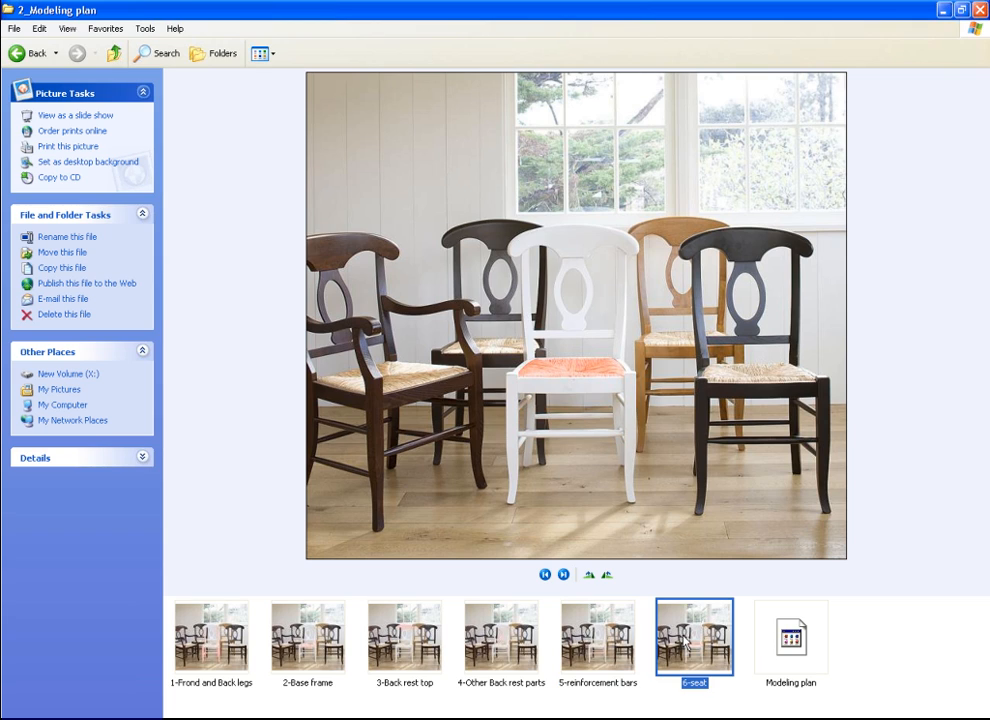
mouse_move(480, 674)
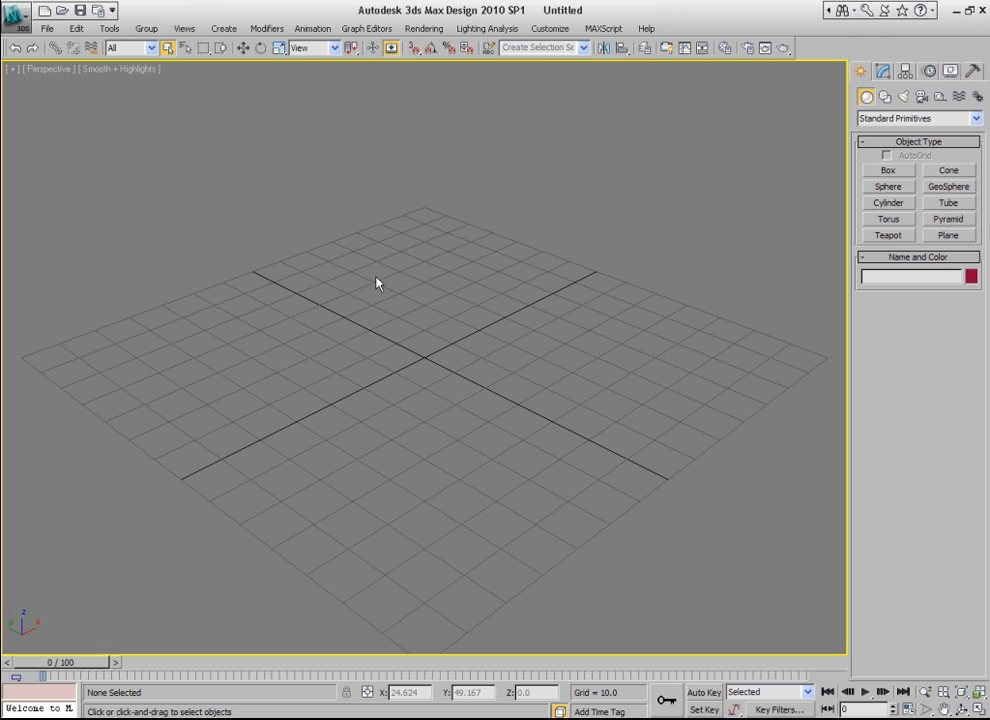
mouse_move(22, 28)
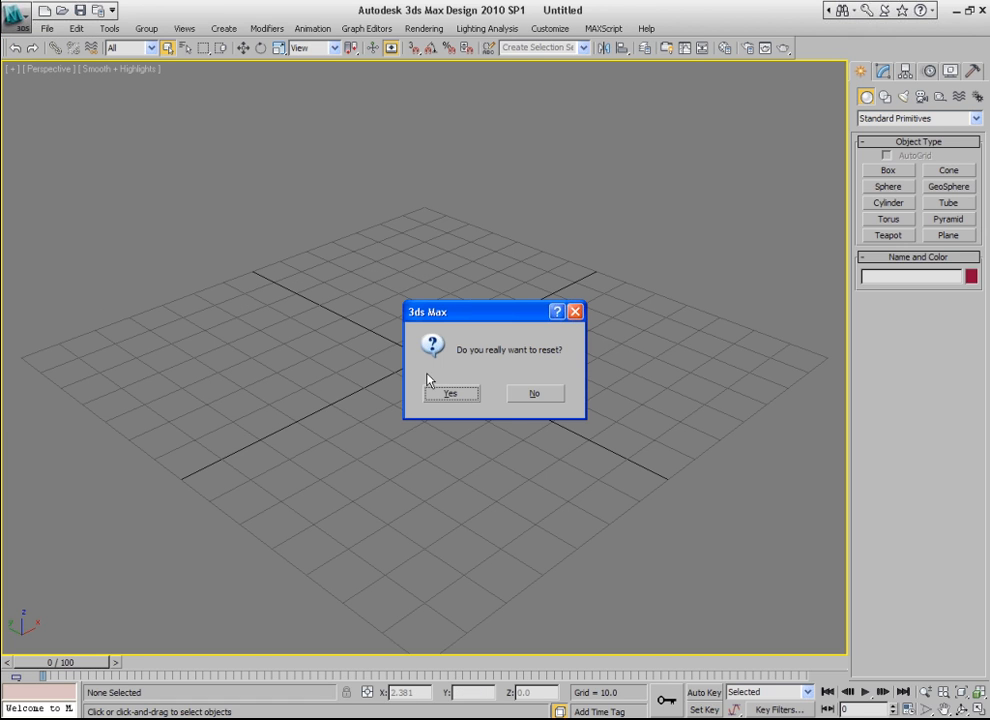
- Confirm File > Reset to clear the scene to an empty untitled workspace
click(450, 392)
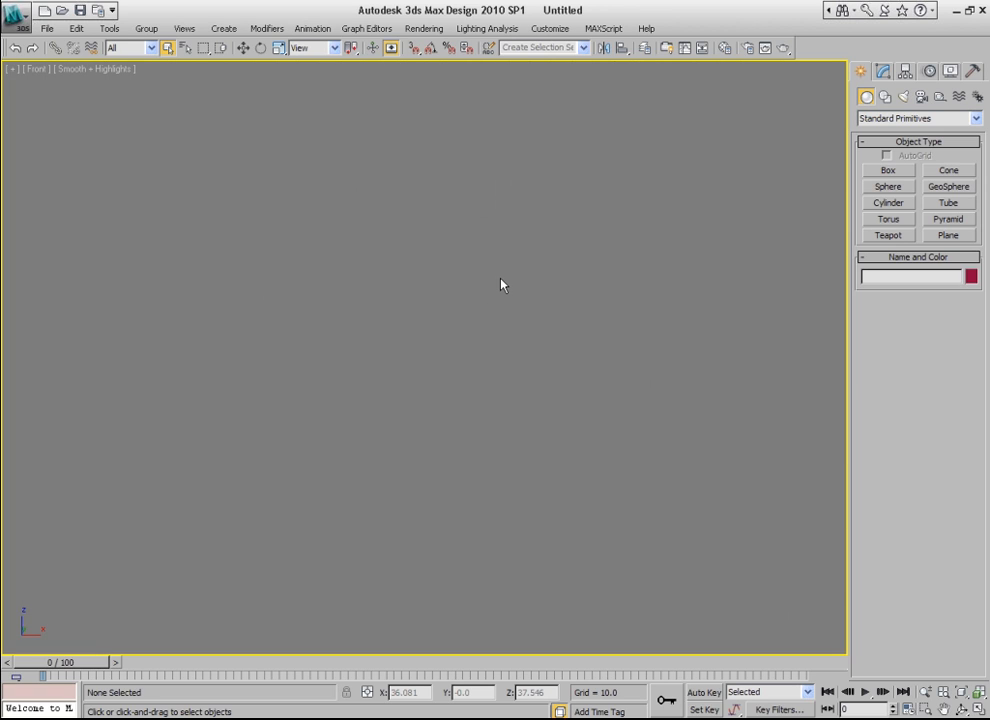
click(550, 28)
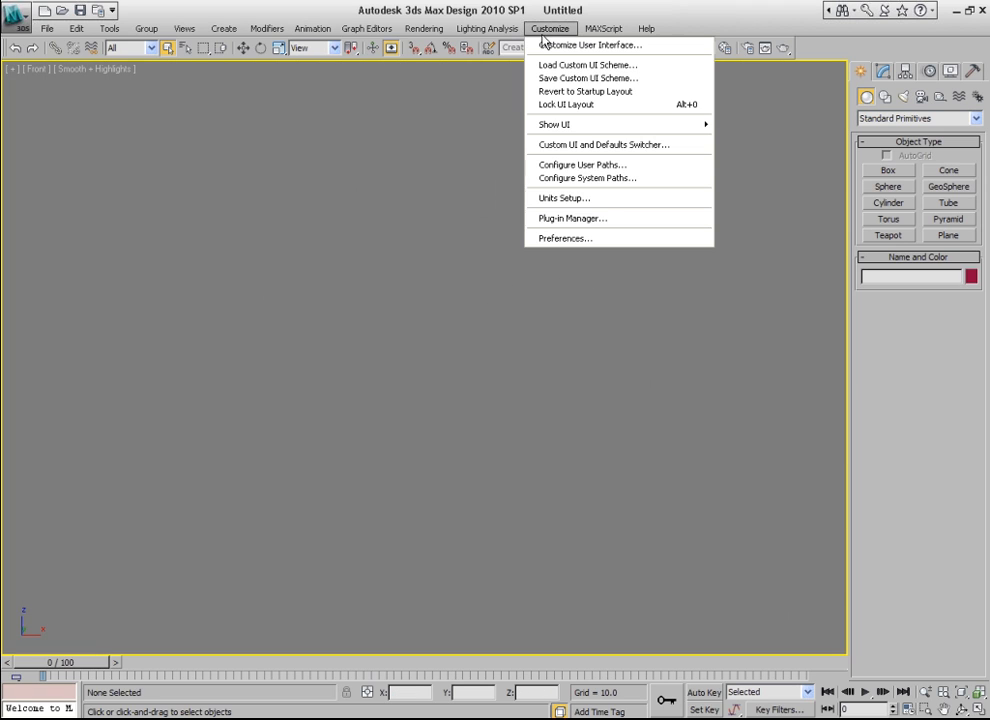
mouse_move(564, 198)
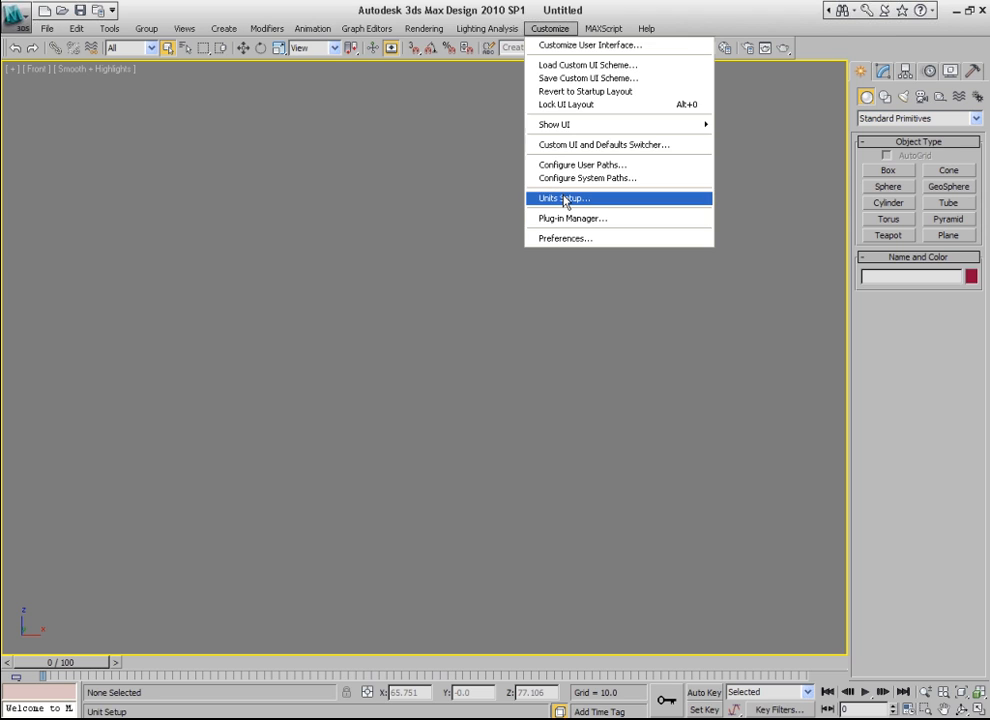
click(562, 198)
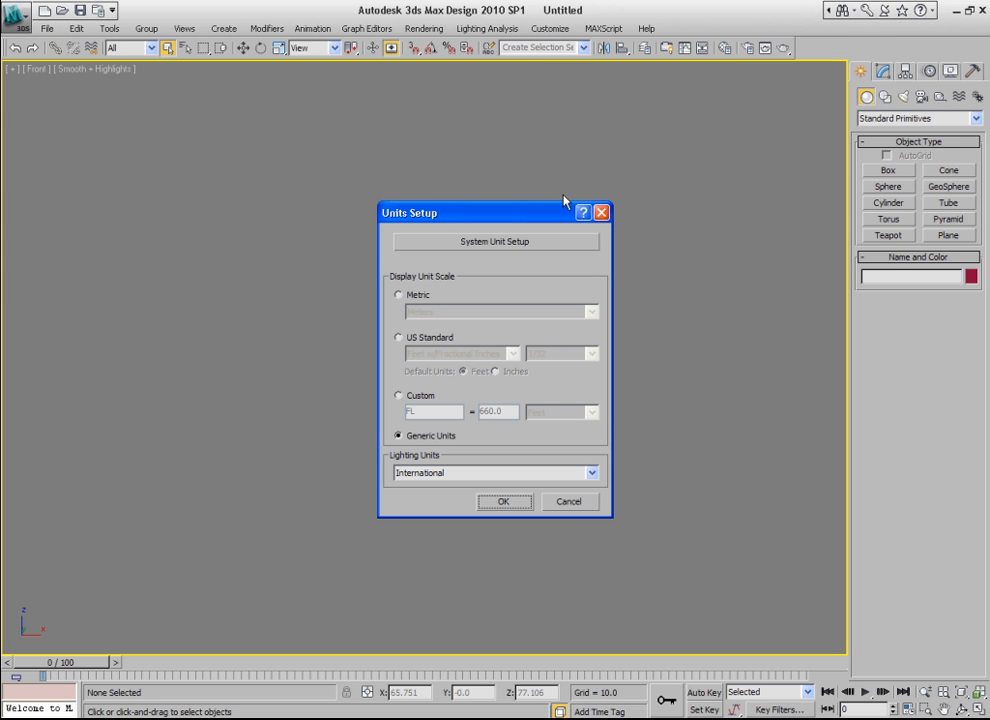
mouse_move(44, 292)
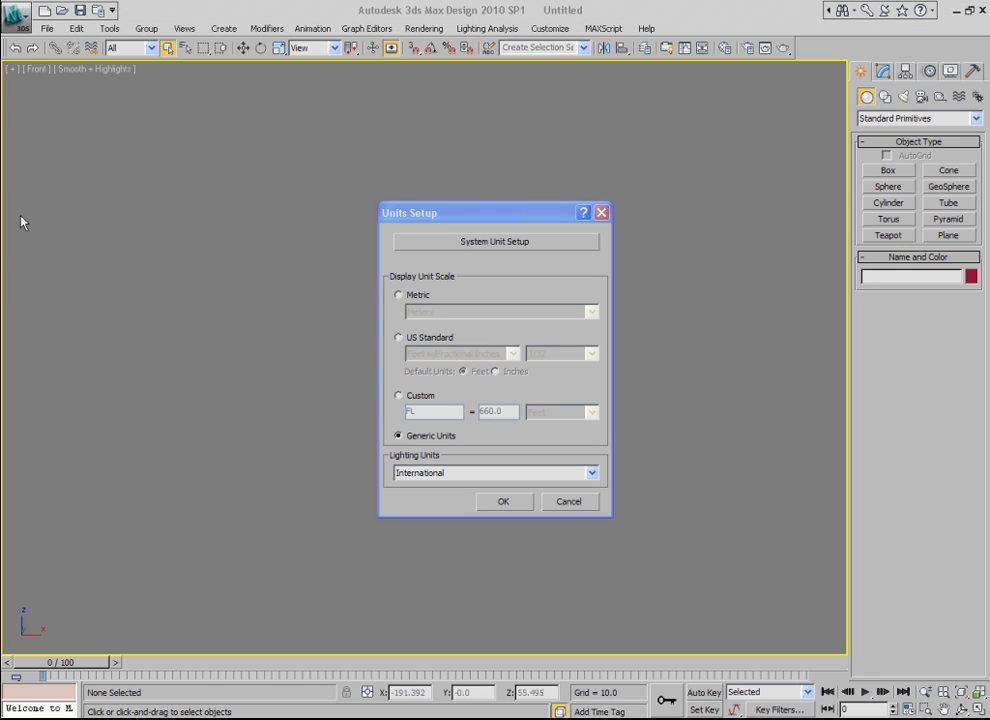
mouse_move(206, 244)
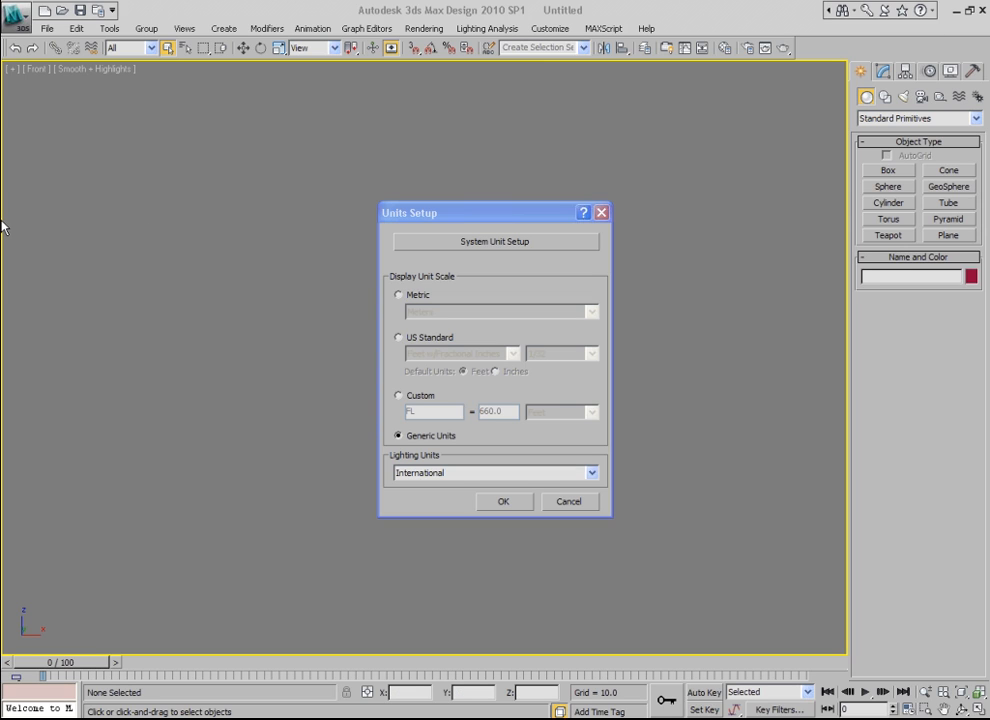
click(504, 500)
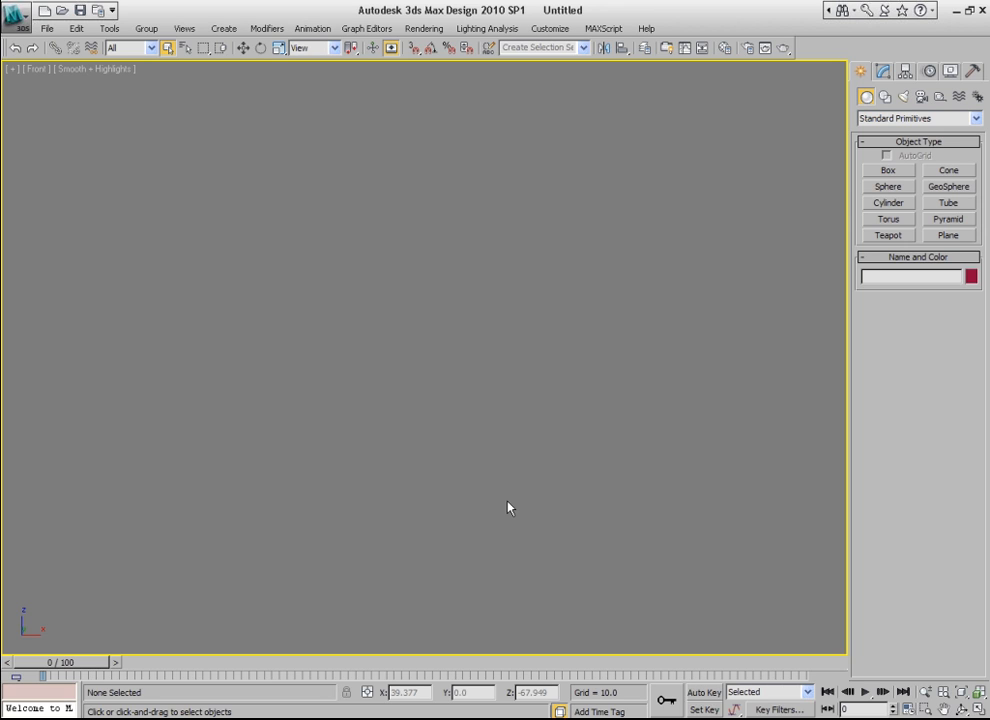
mouse_move(470, 630)
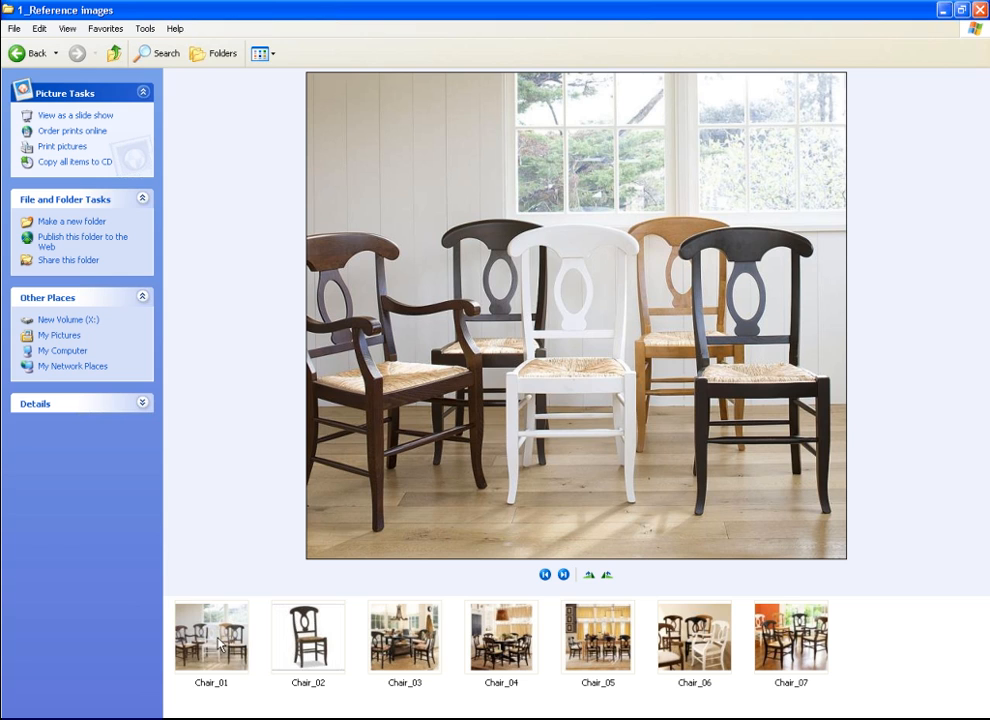
- Display the Chair_05 dining-room photo with the row of black chairs
click(596, 636)
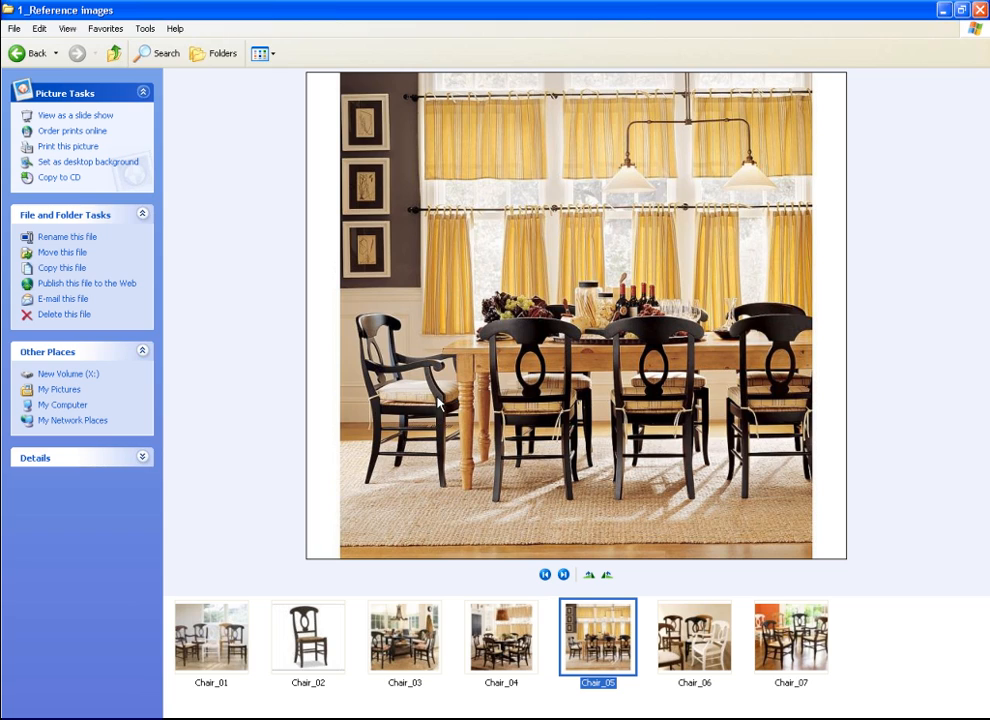
mouse_move(370, 462)
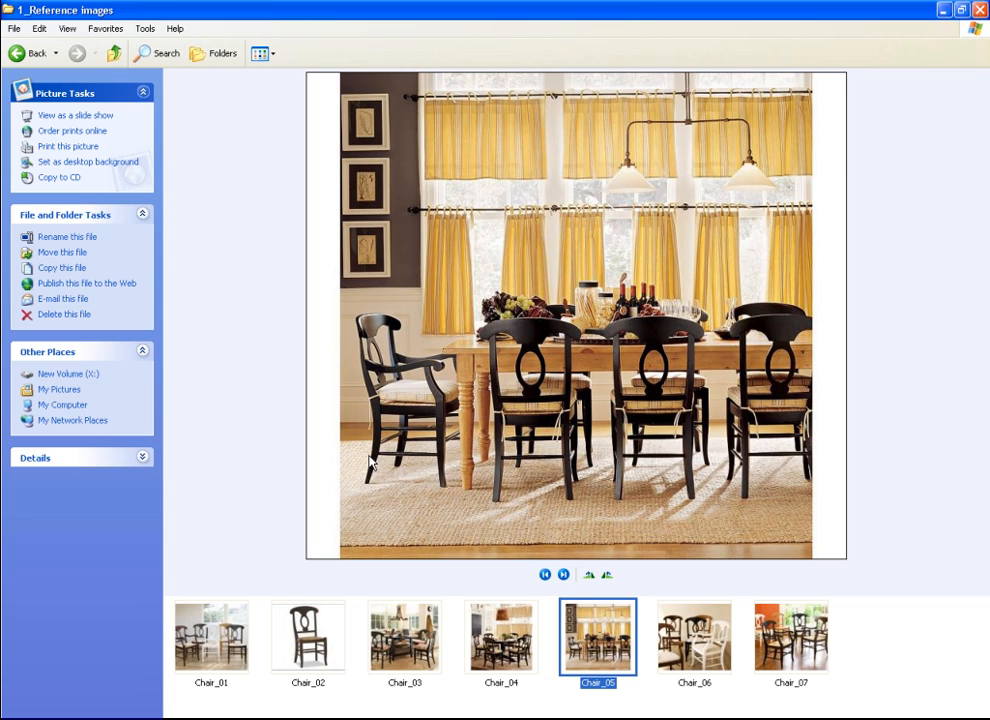
mouse_move(378, 424)
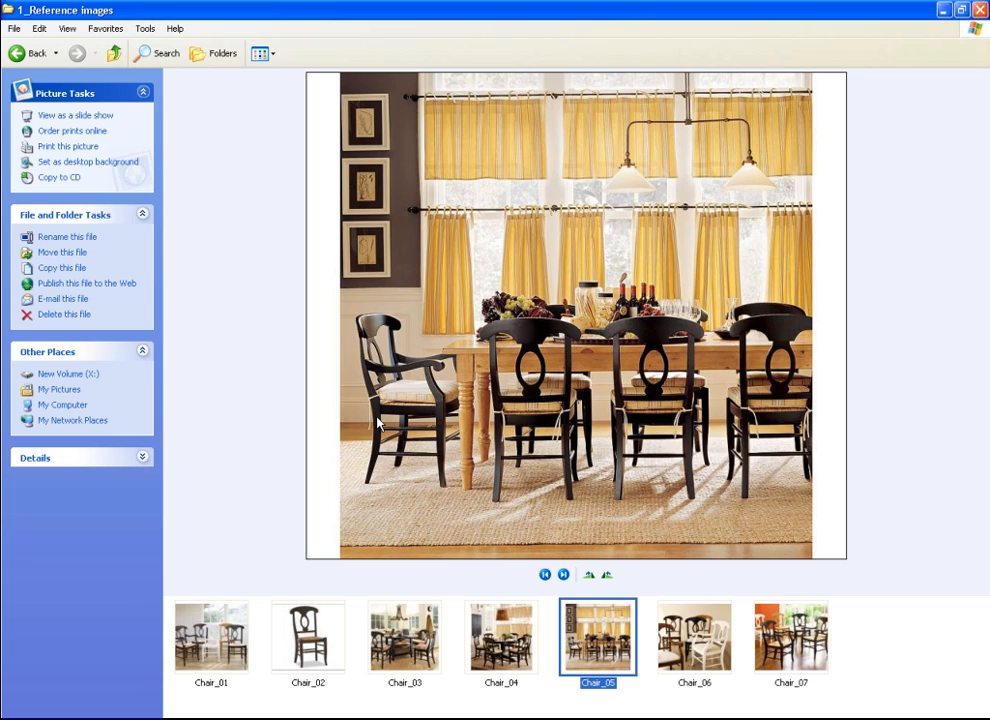
mouse_move(376, 344)
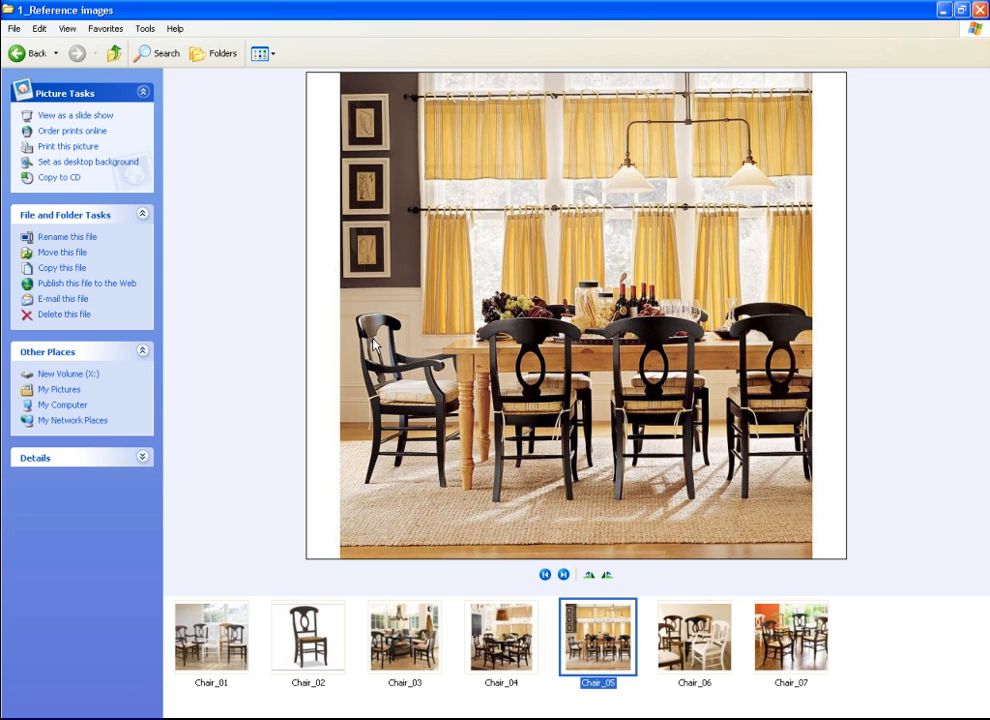
mouse_move(370, 496)
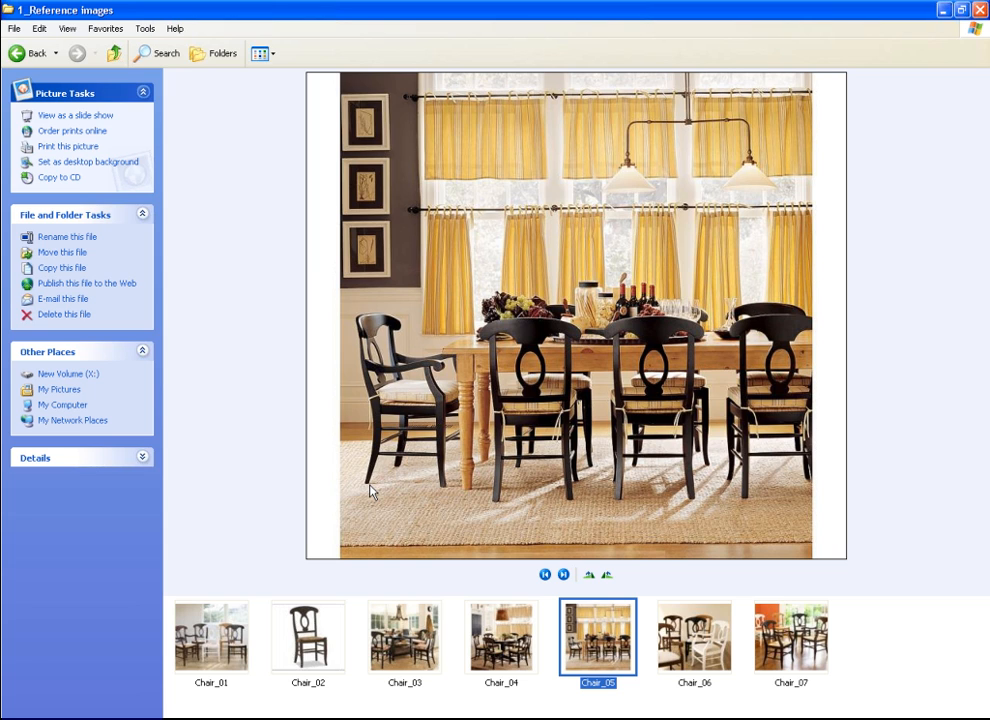
mouse_move(342, 472)
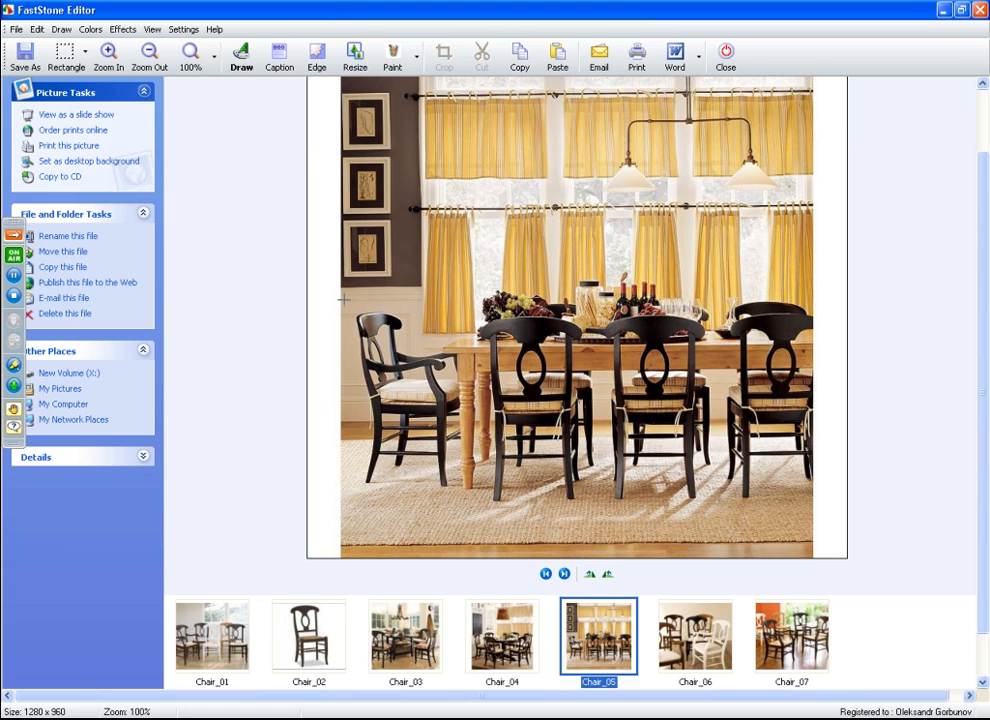
- Crop the photo to the left black chair's profile, then close FastStone without saving
drag(344, 296, 404, 496)
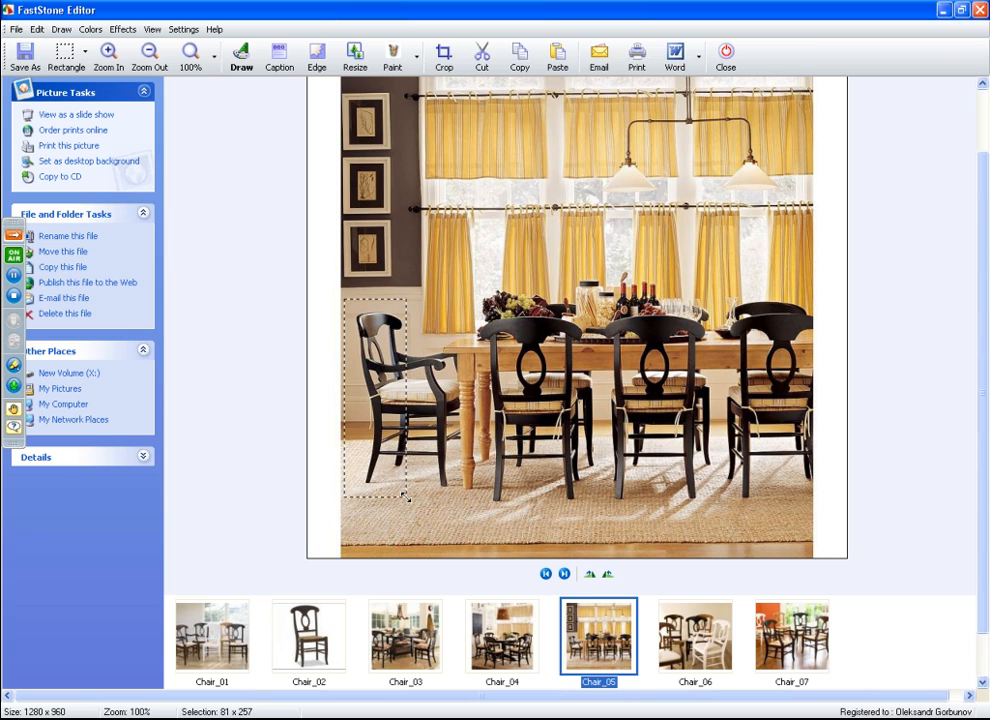
click(444, 56)
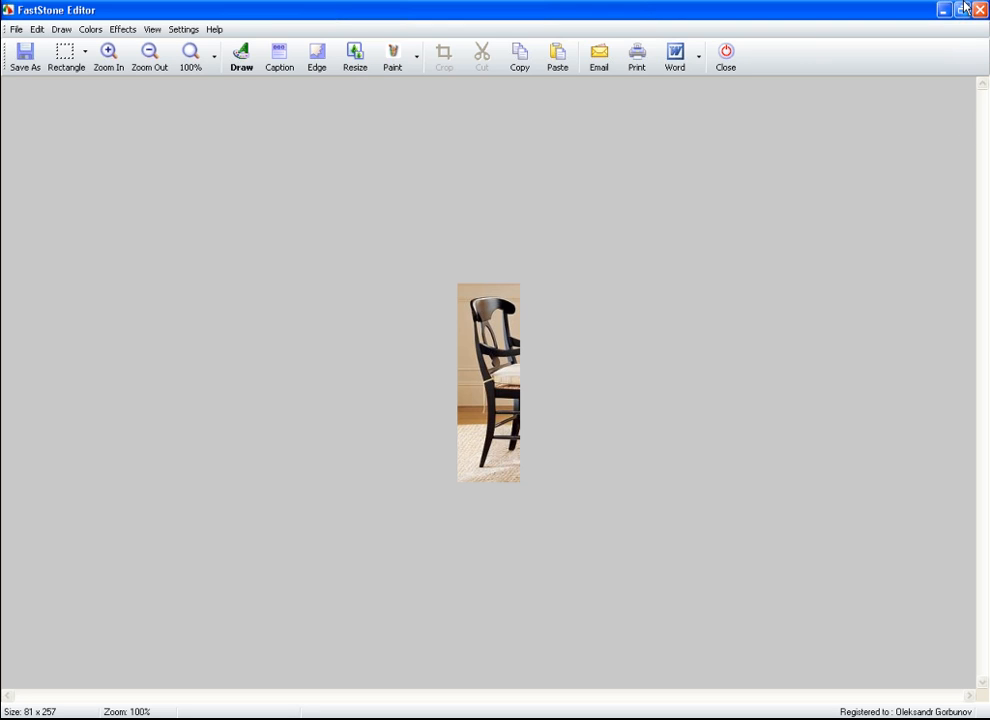
click(724, 56)
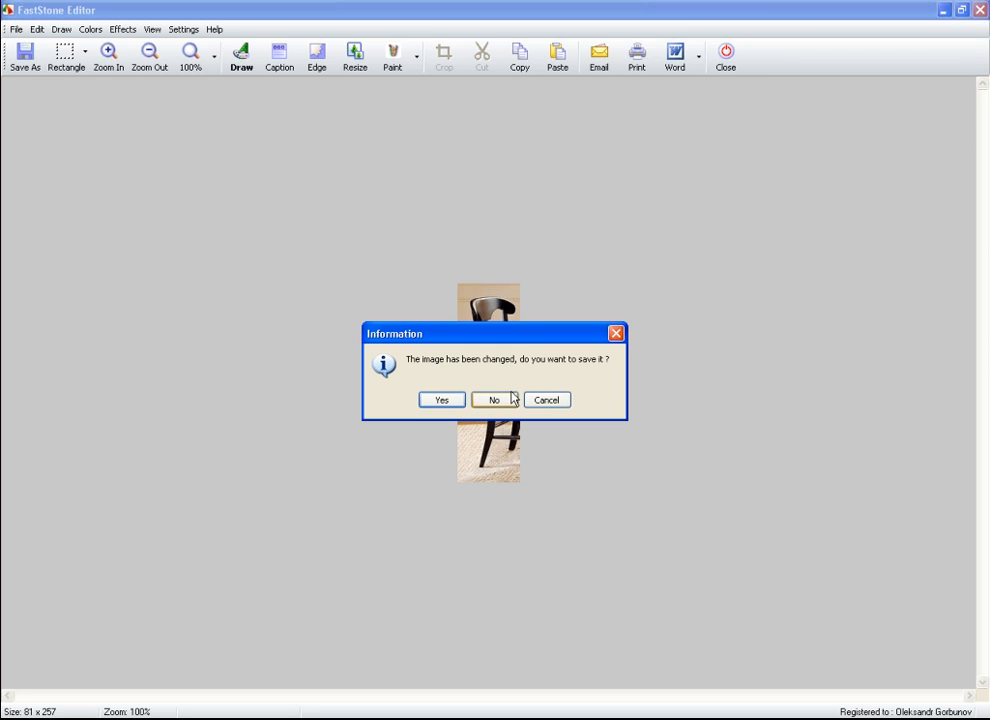
click(492, 400)
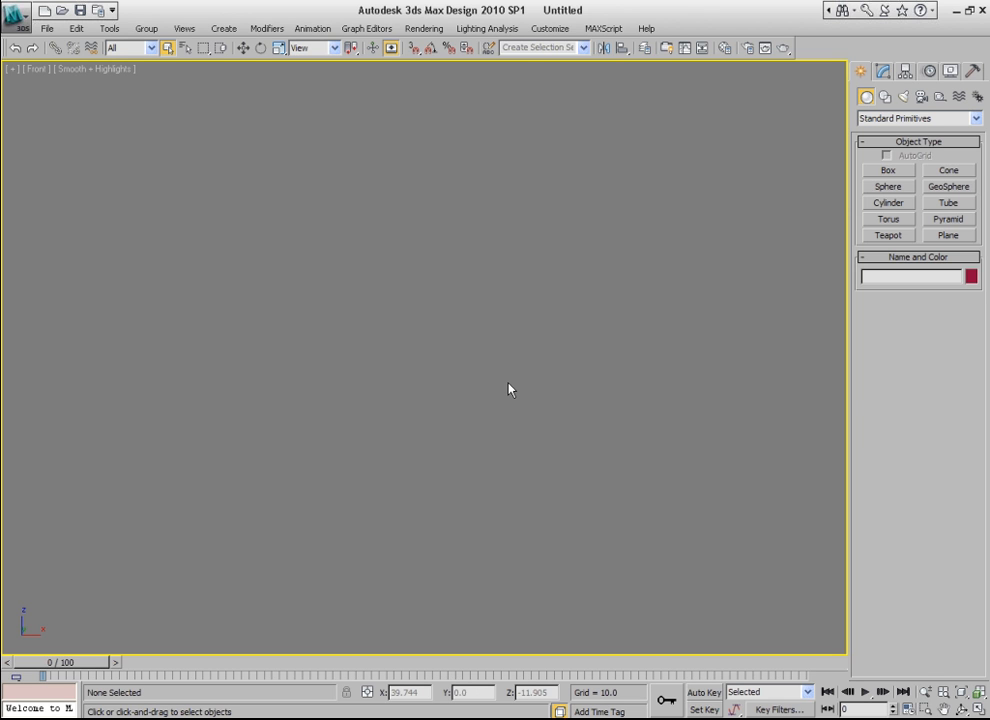
mouse_move(656, 248)
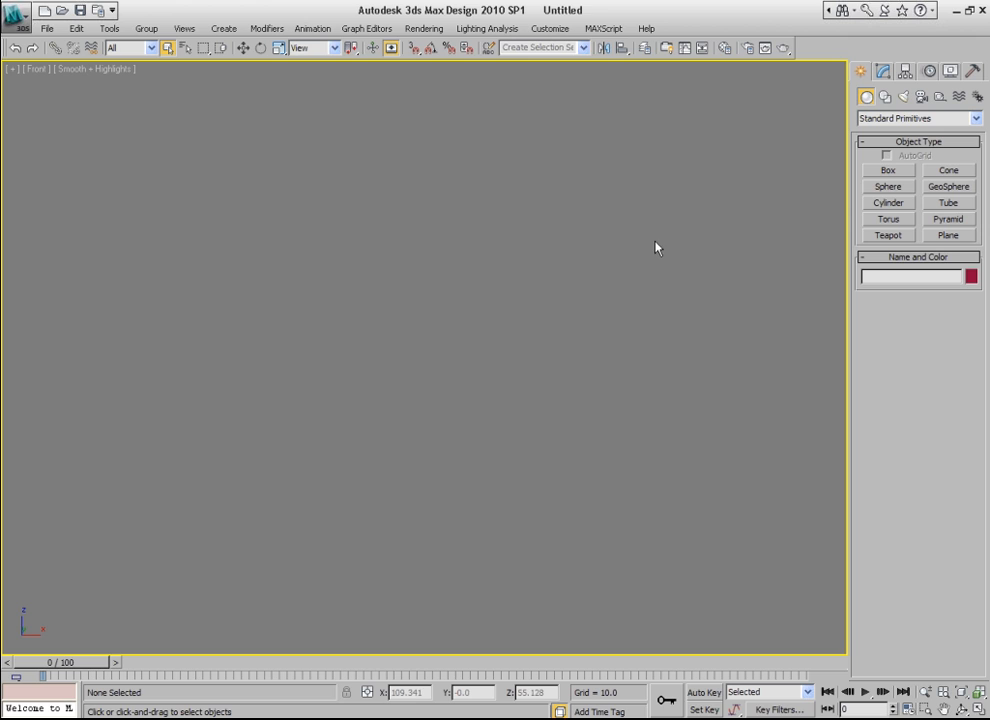
mouse_move(830, 204)
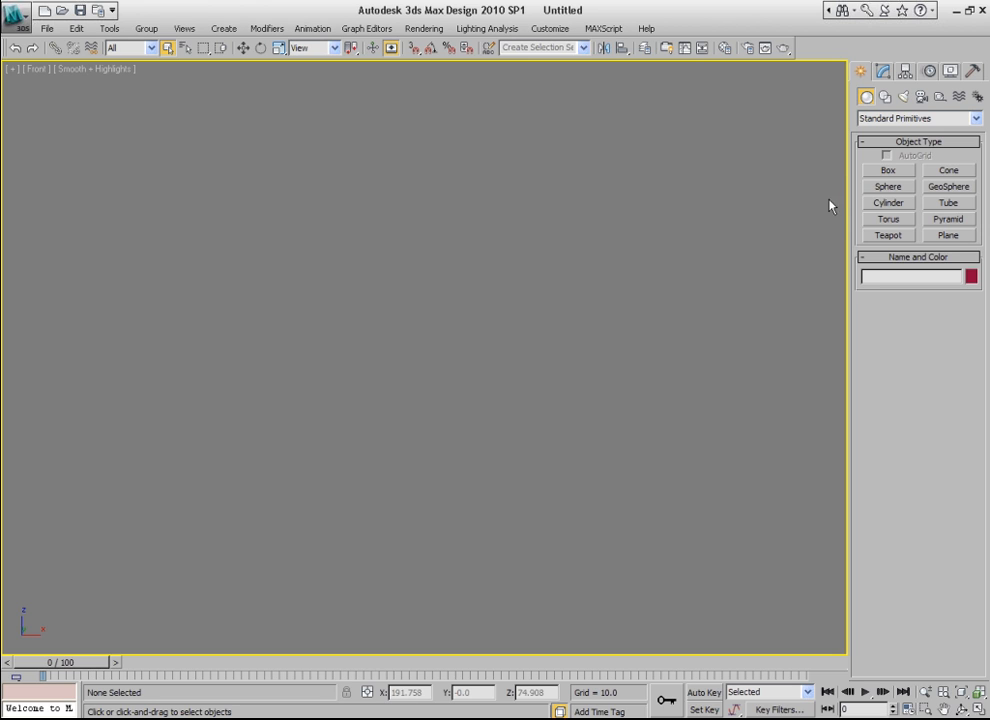
- Draw a tall plane in the Front viewport and reduce its Length and Width Segs to 1
click(948, 236)
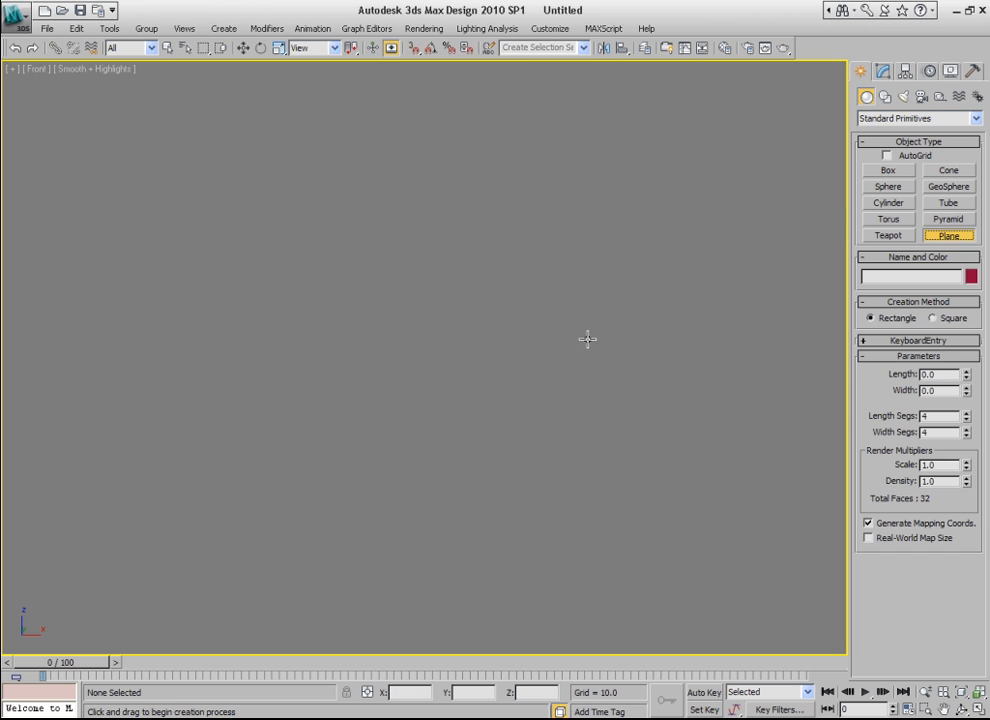
drag(352, 188, 520, 552)
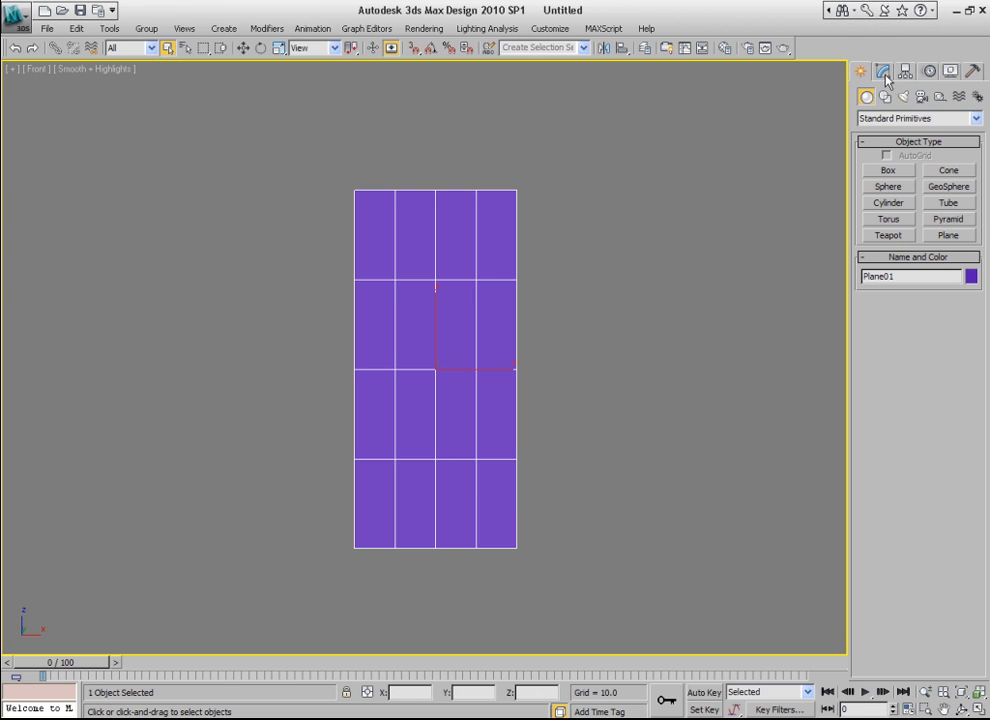
click(882, 72)
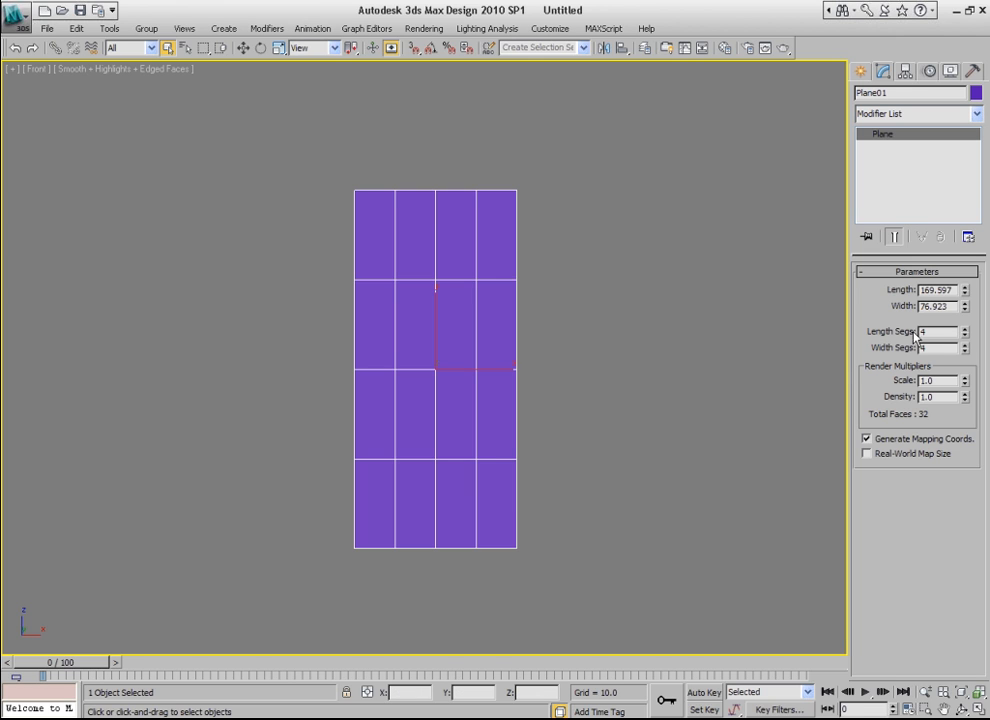
click(964, 350)
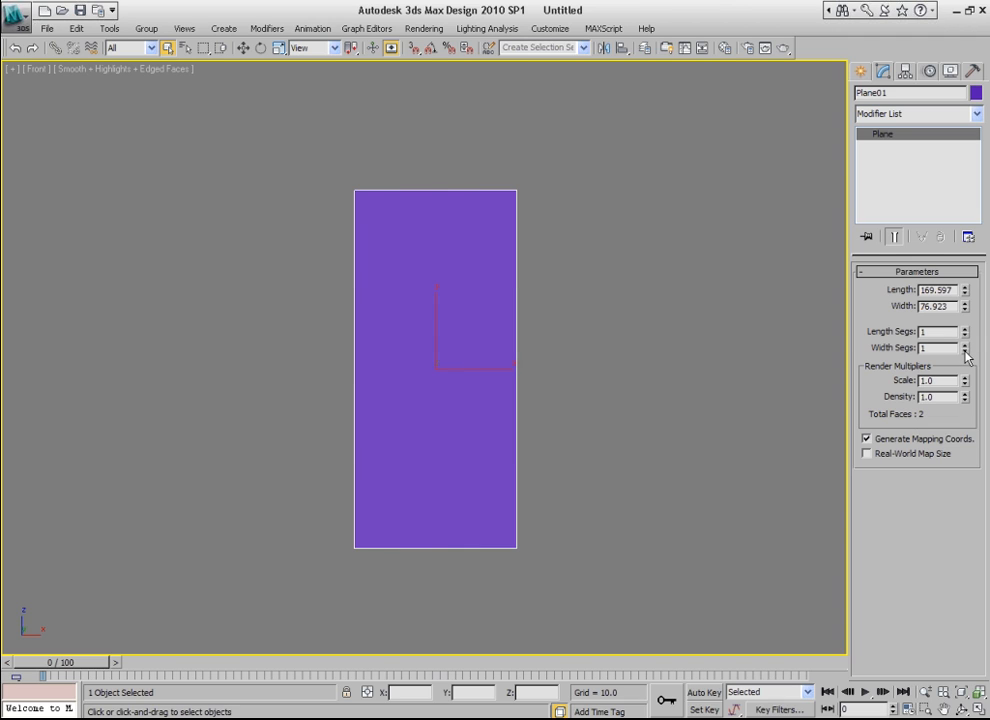
mouse_move(954, 348)
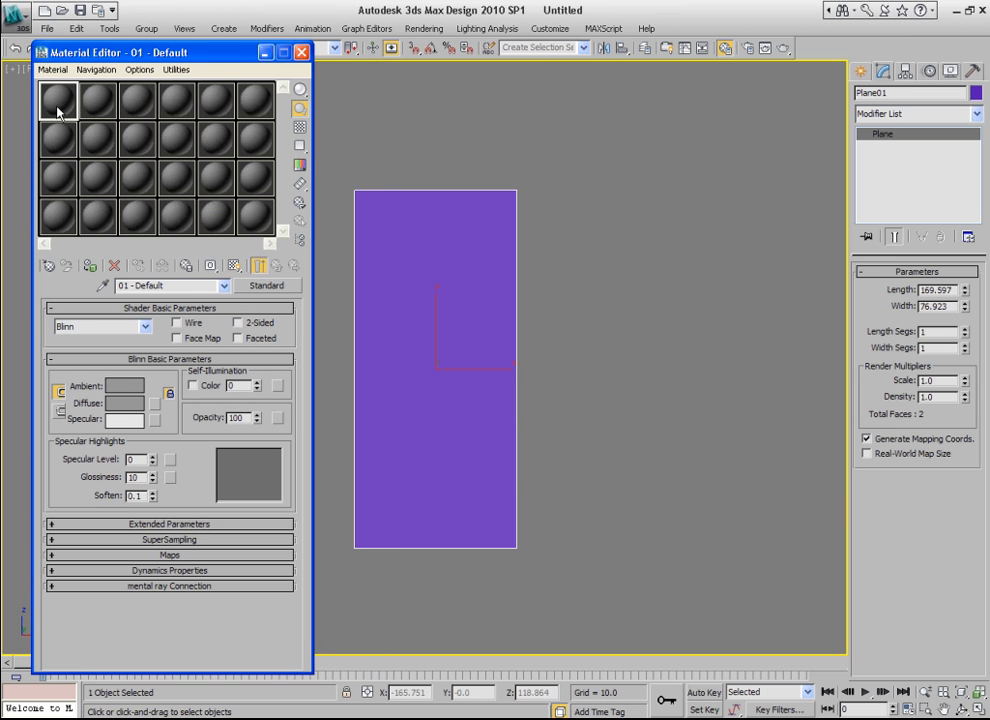
mouse_move(176, 364)
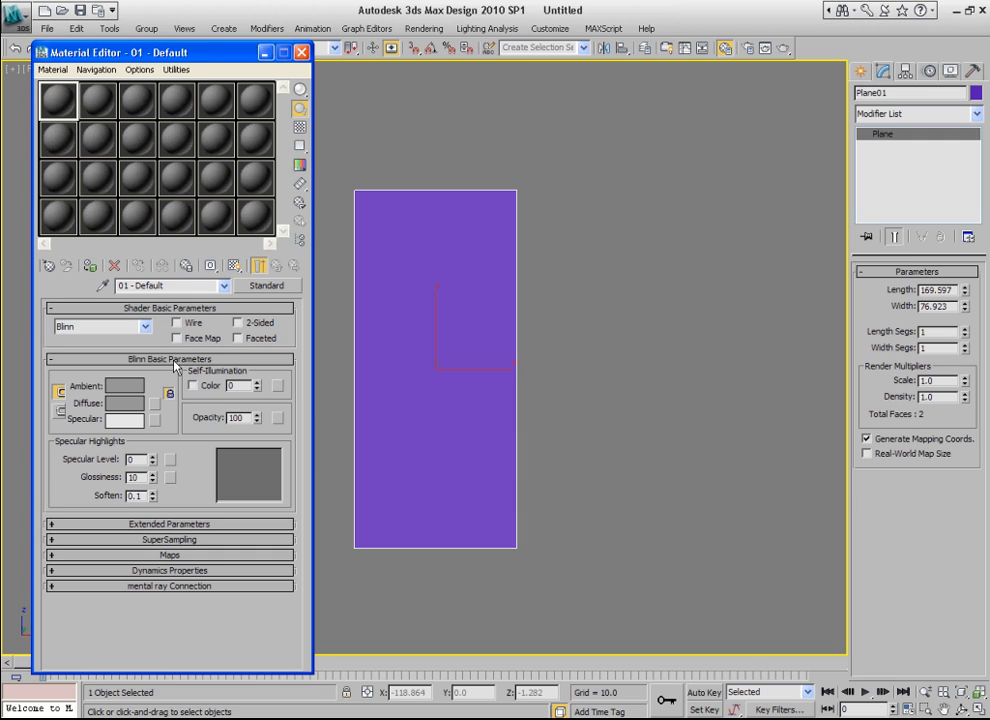
mouse_move(156, 408)
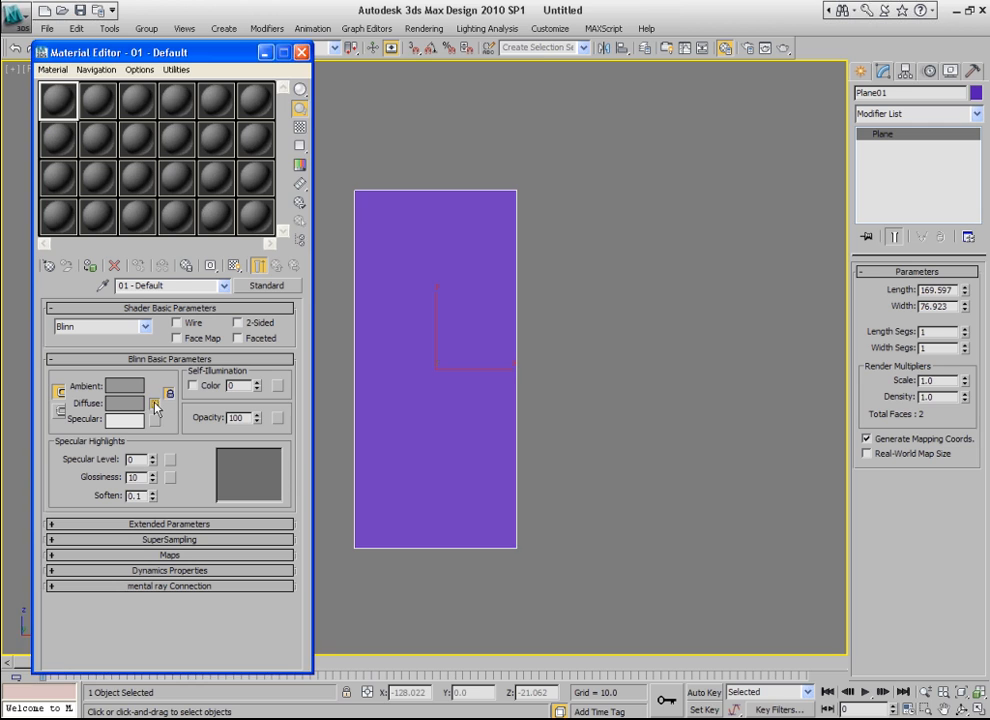
- Assign a Bitmap diffuse map using the ref1 chair picture from 3_Reference material
click(156, 404)
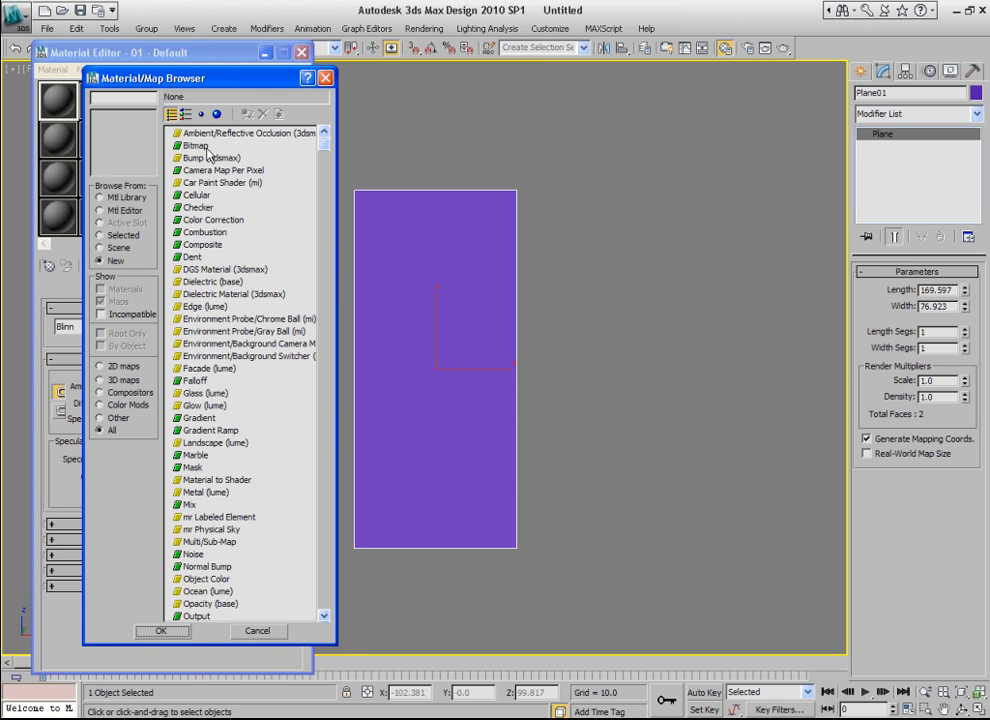
double_click(196, 144)
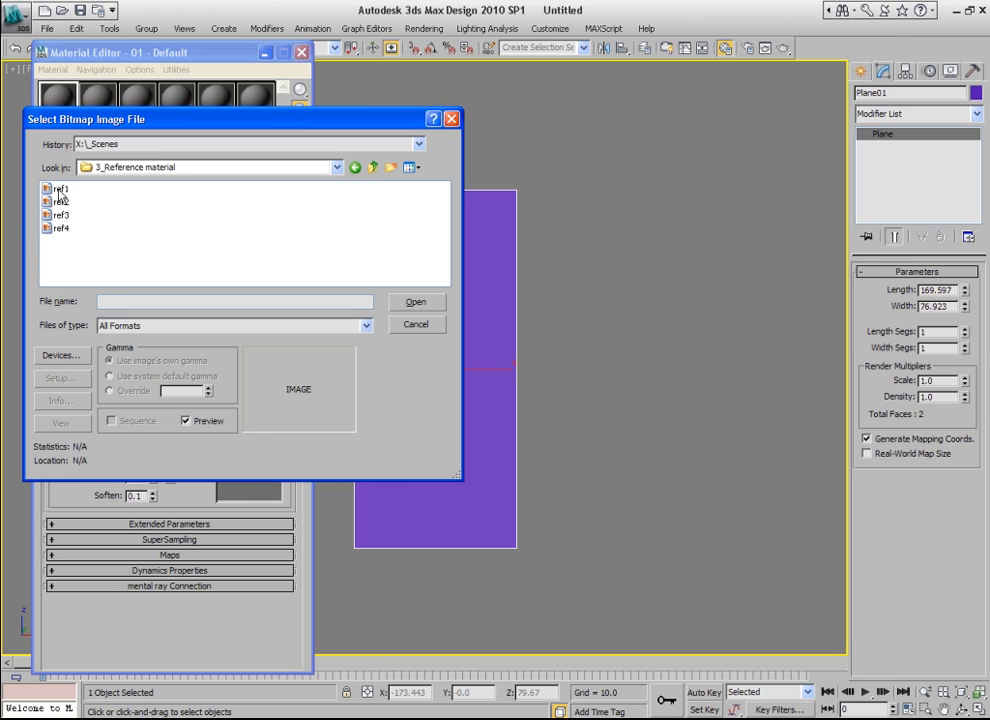
click(60, 188)
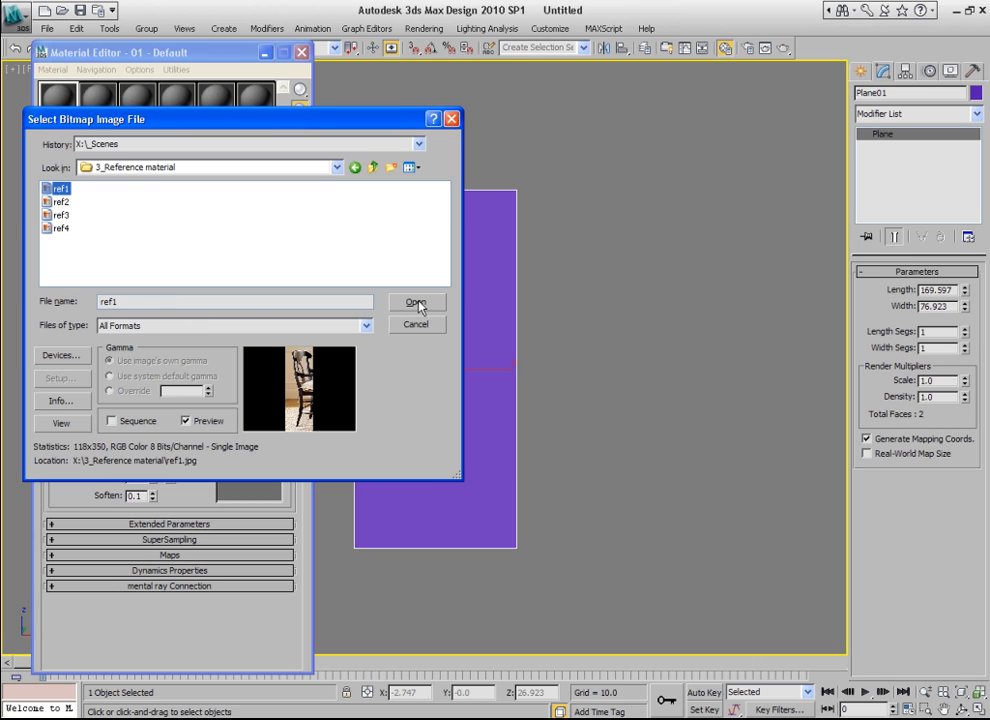
mouse_move(88, 452)
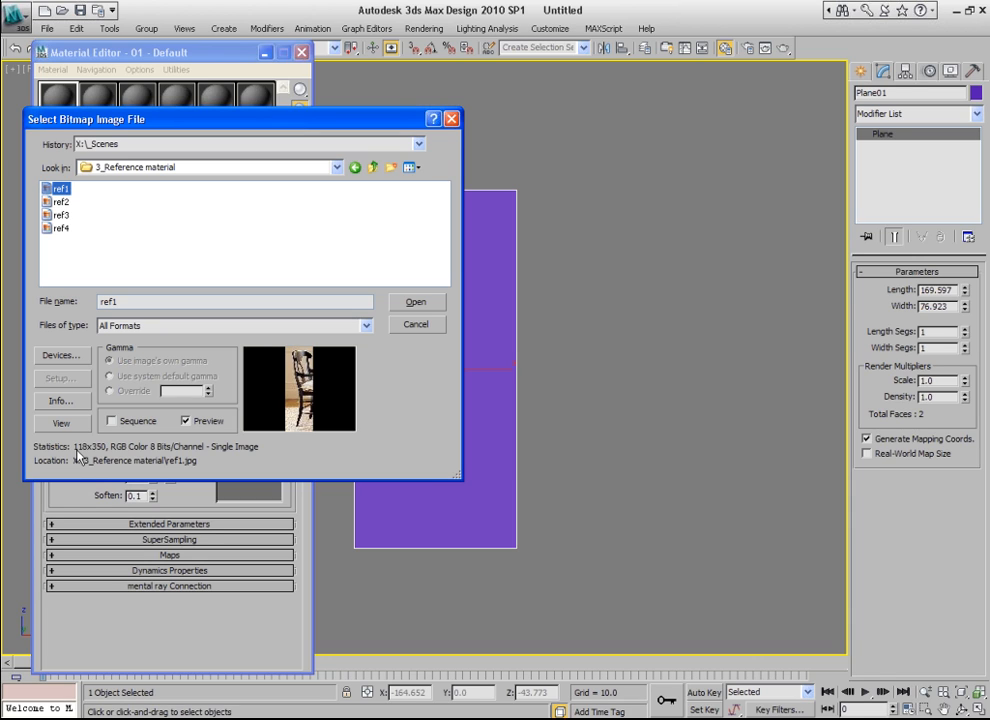
mouse_move(78, 452)
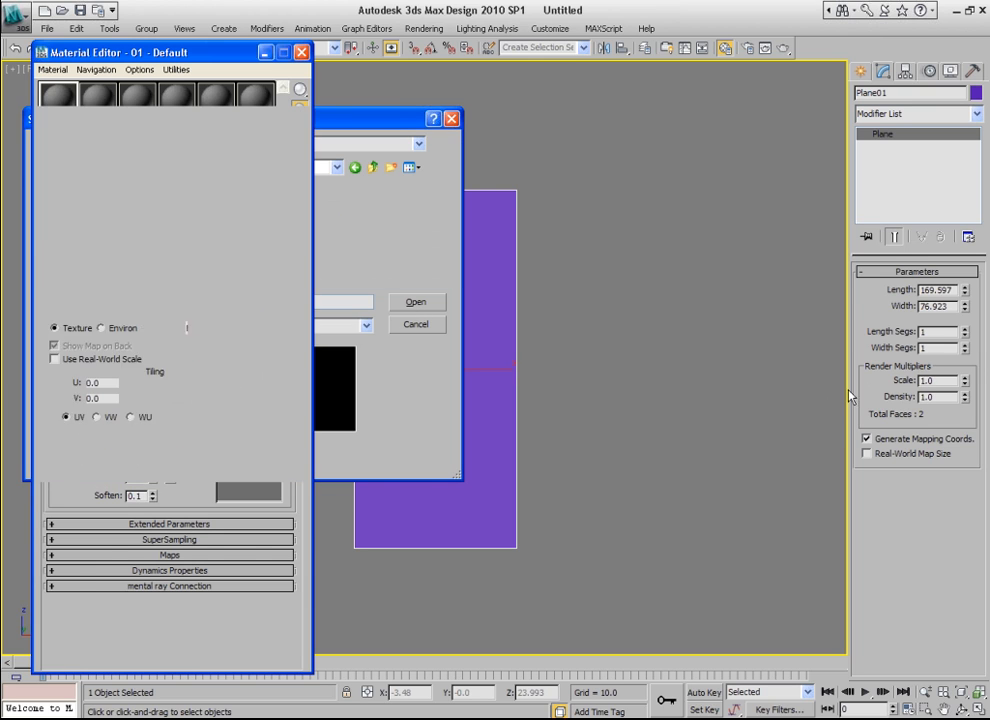
- Show the ref1 map on the plane in the viewport and close the Material Editor
click(416, 302)
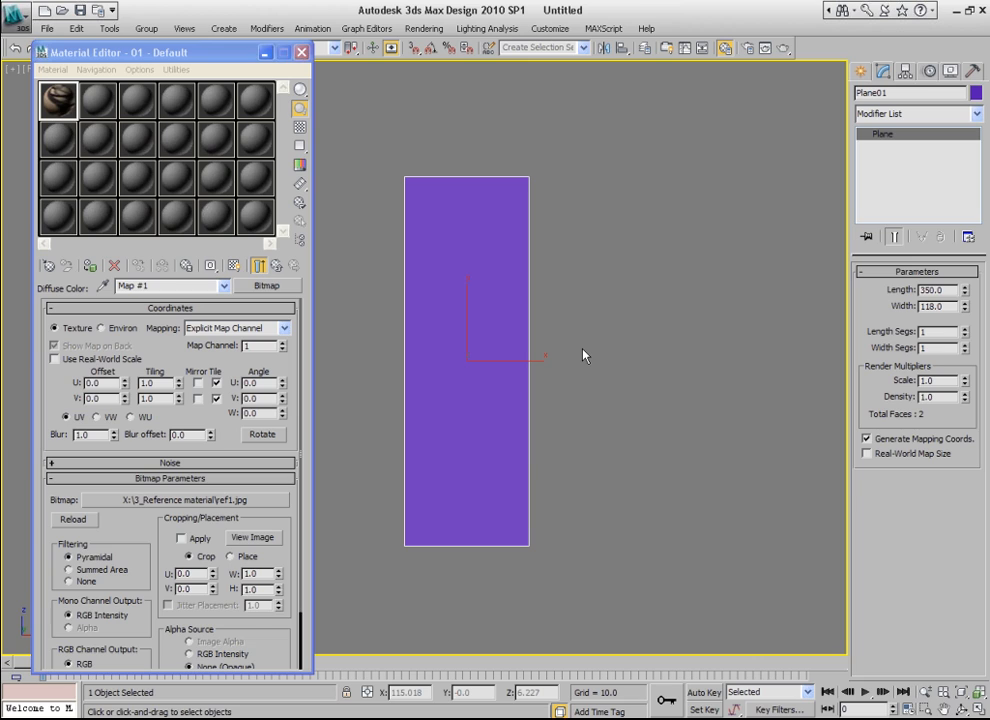
mouse_move(336, 424)
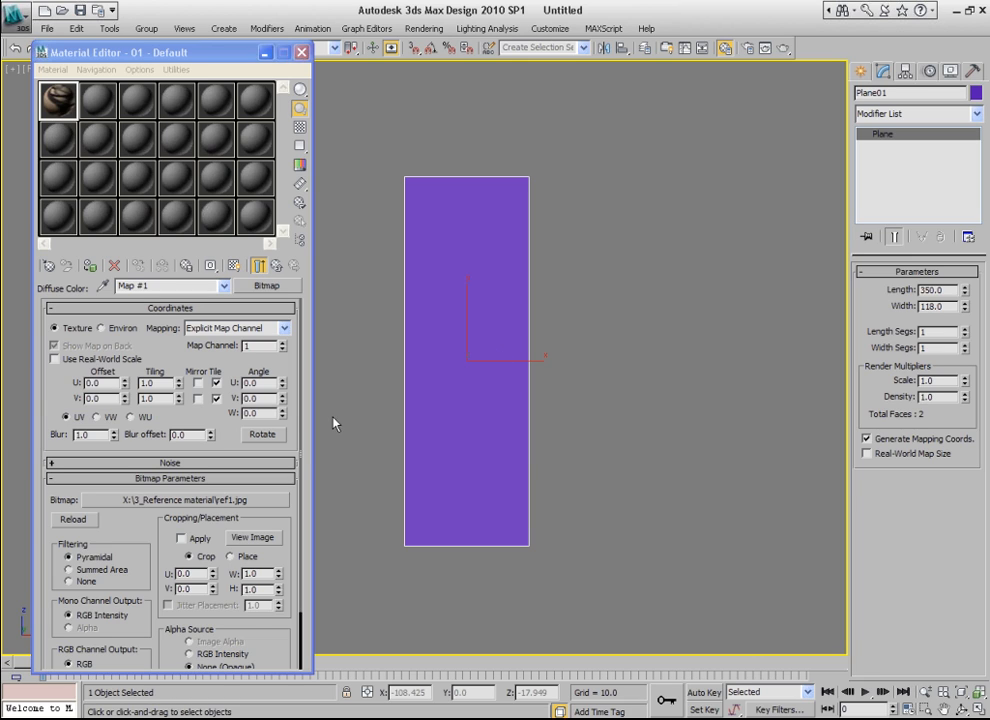
mouse_move(232, 264)
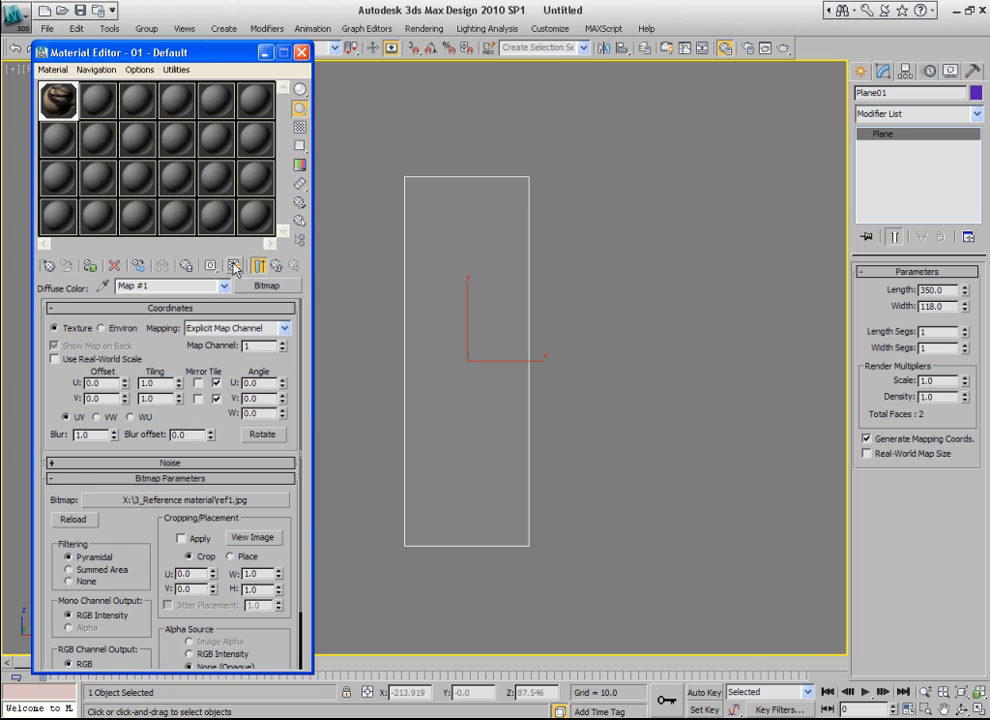
click(236, 264)
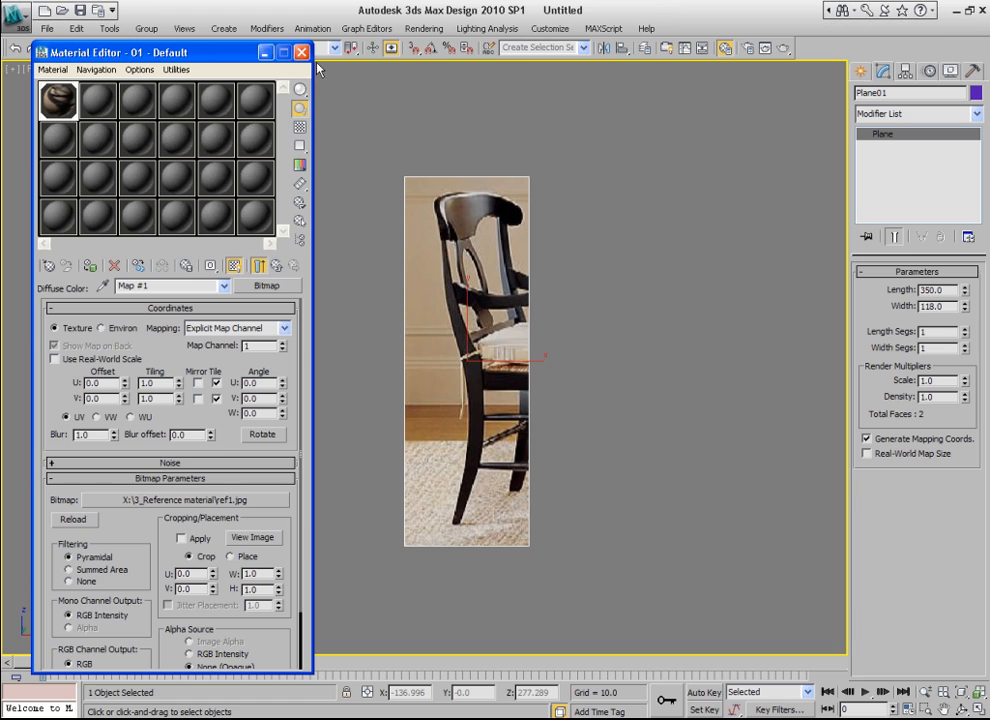
click(300, 52)
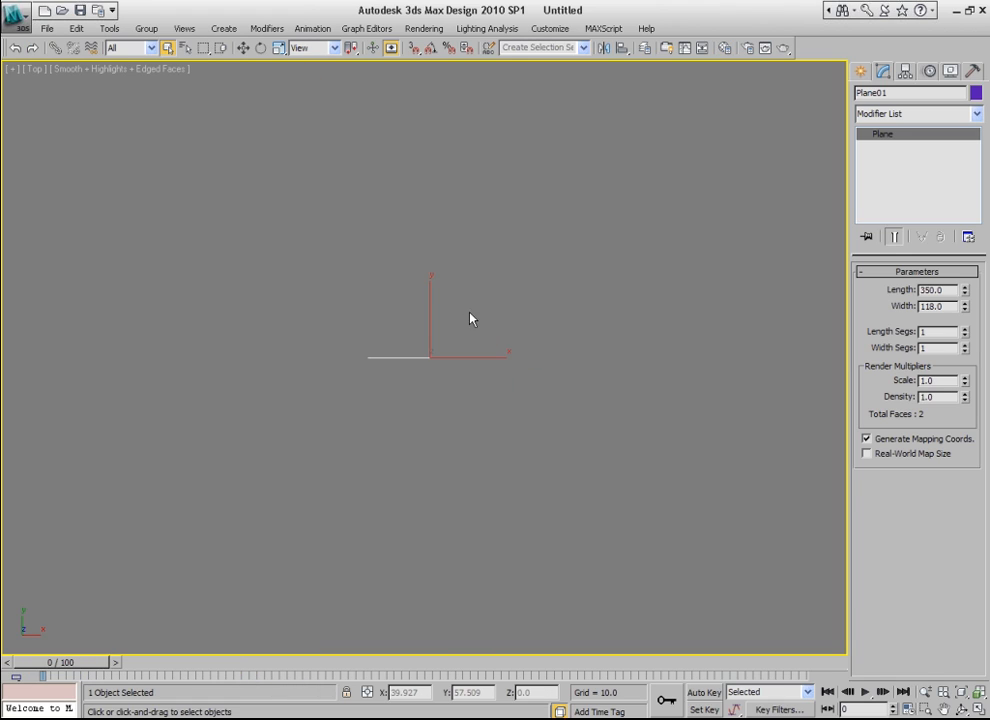
- Start a Line shape in the Front view to trace the rear chair leg outline
click(244, 48)
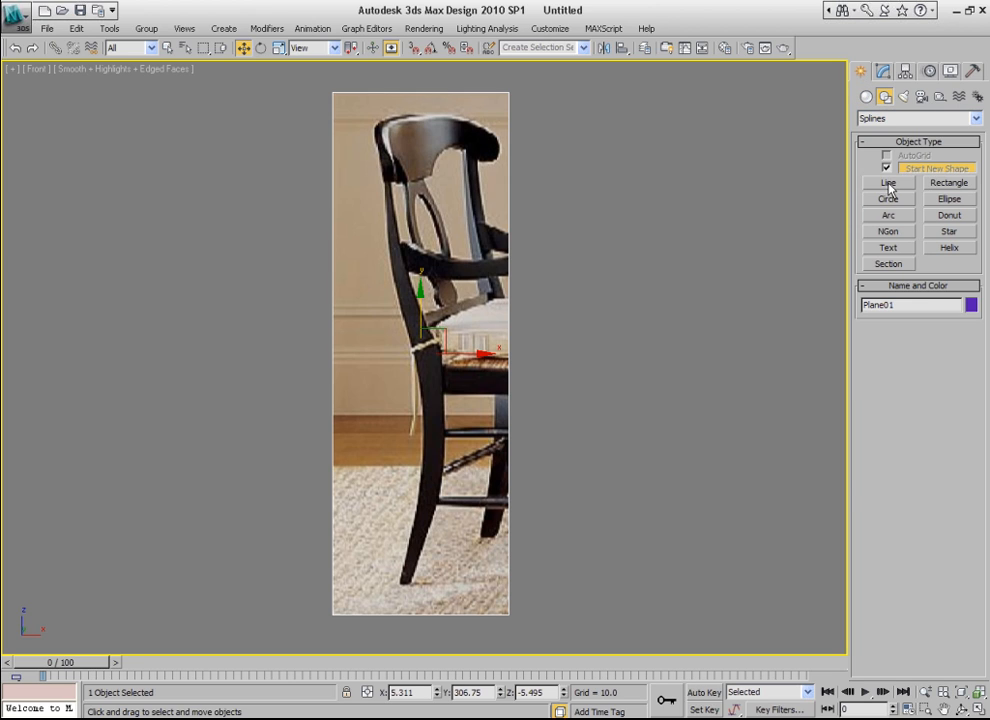
click(888, 184)
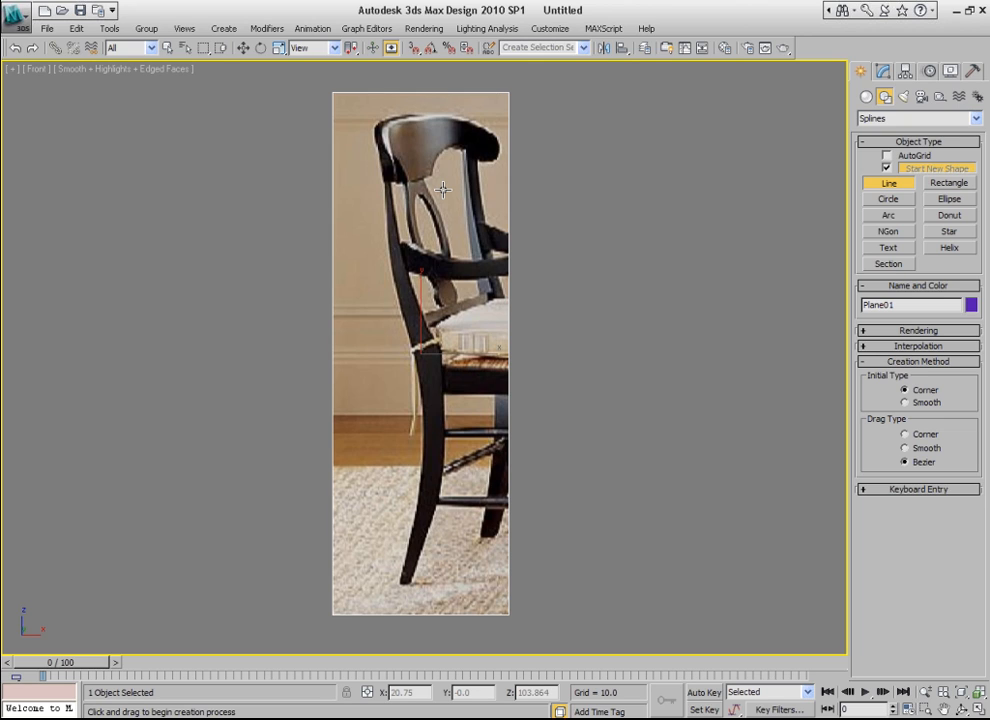
mouse_move(438, 190)
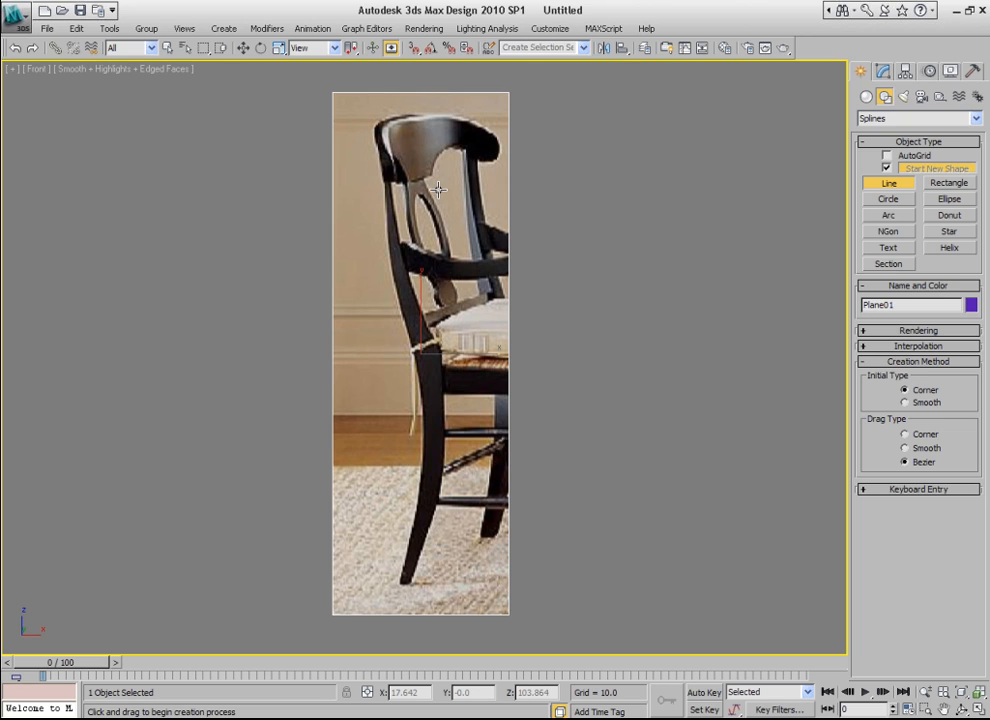
mouse_move(388, 168)
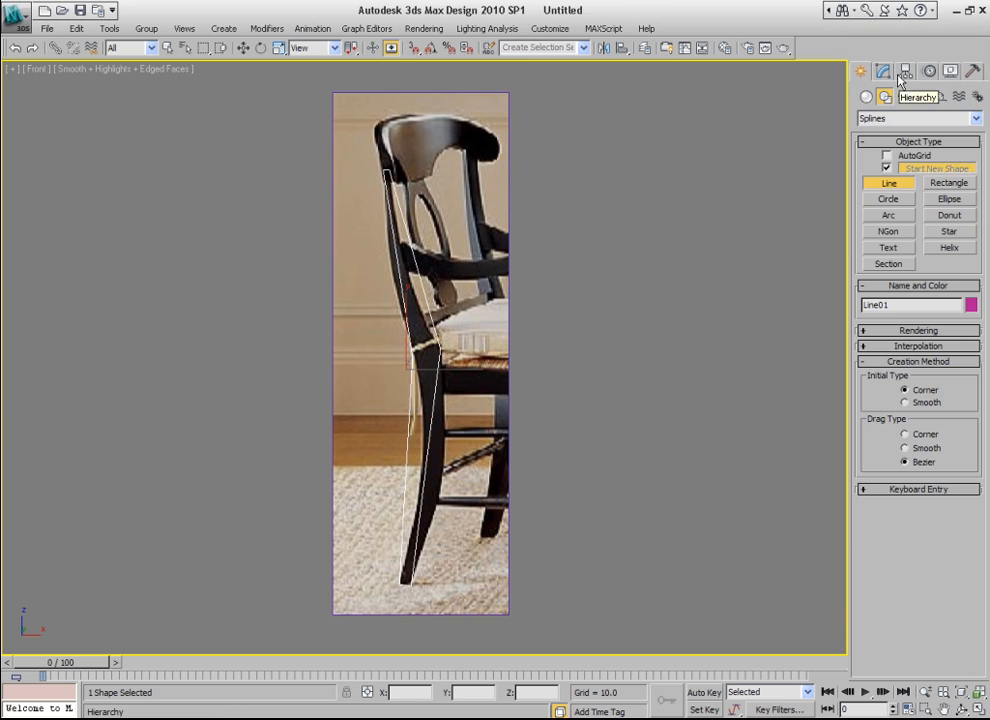
- Enter Vertex level on Line01 and bring up the vertex-type options to adjust the outline
click(882, 72)
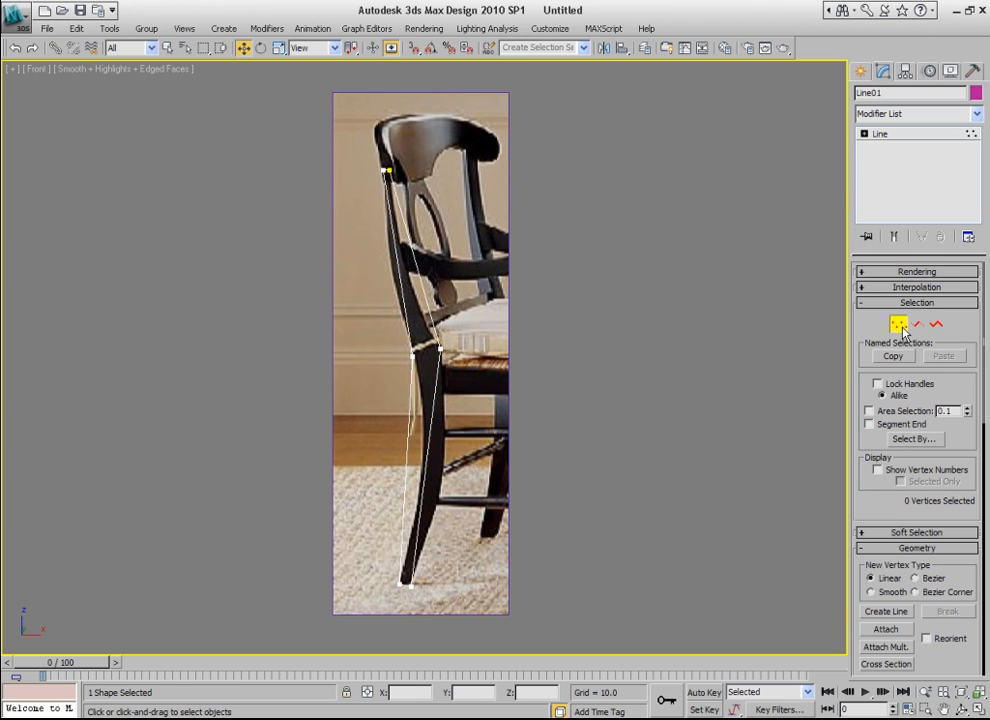
click(880, 132)
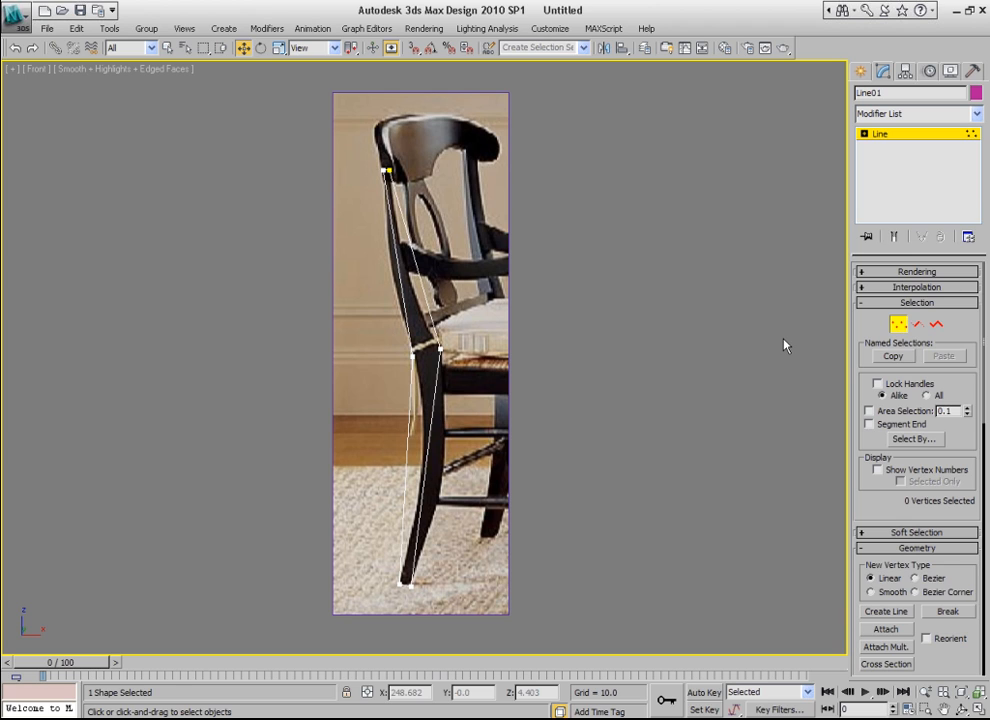
right_click(420, 350)
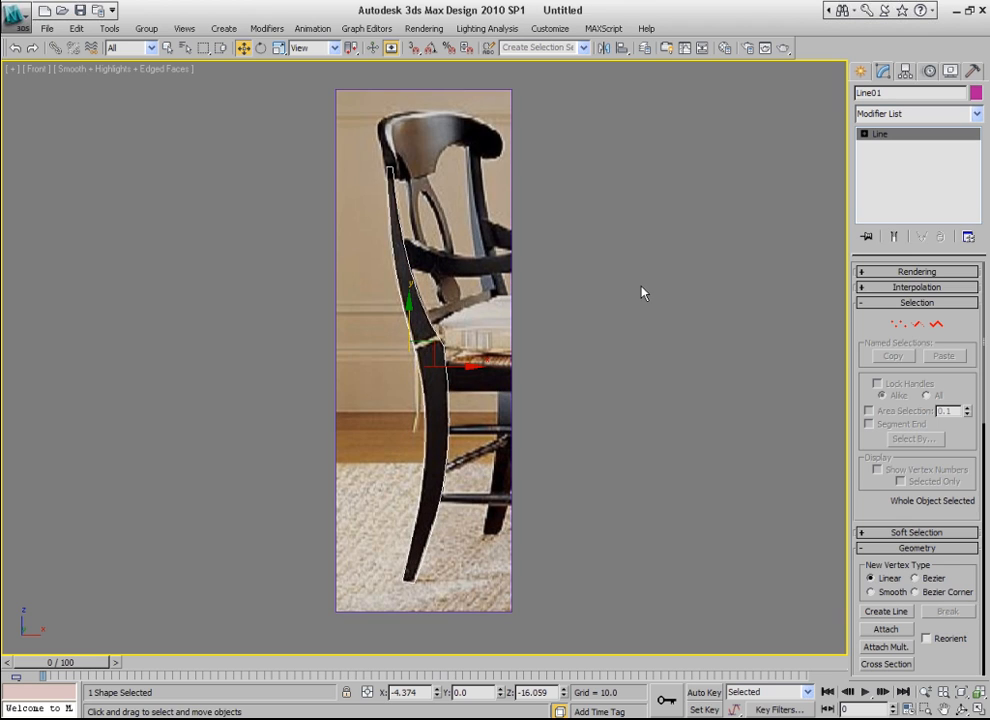
mouse_move(584, 316)
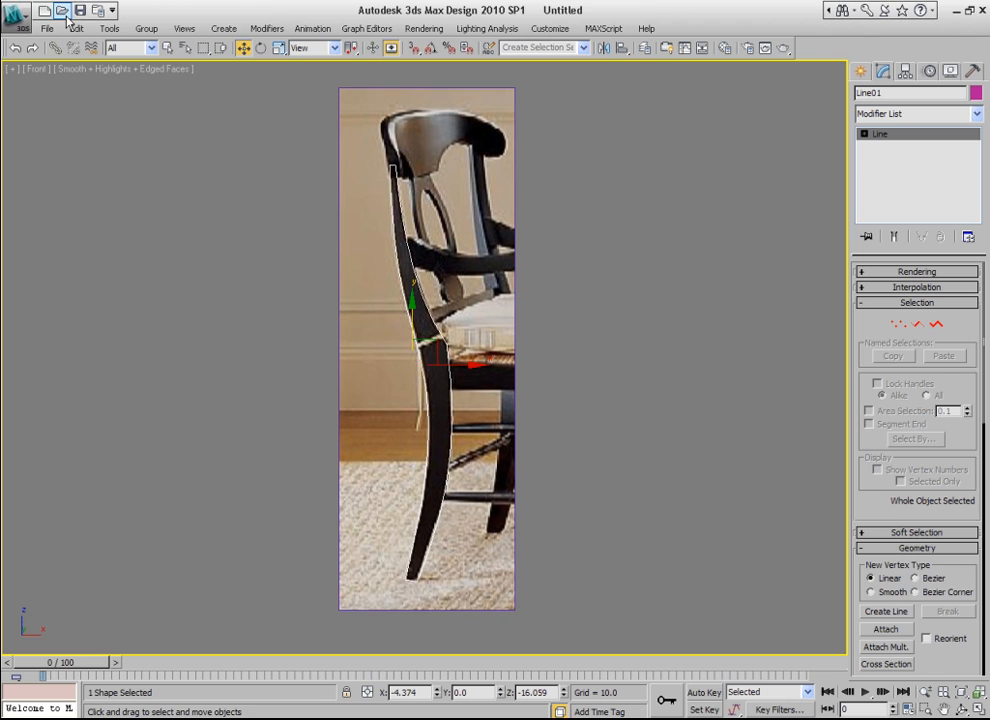
- Open Chair_01_rear leg shape.max, discarding unsaved changes to the current scene
click(60, 10)
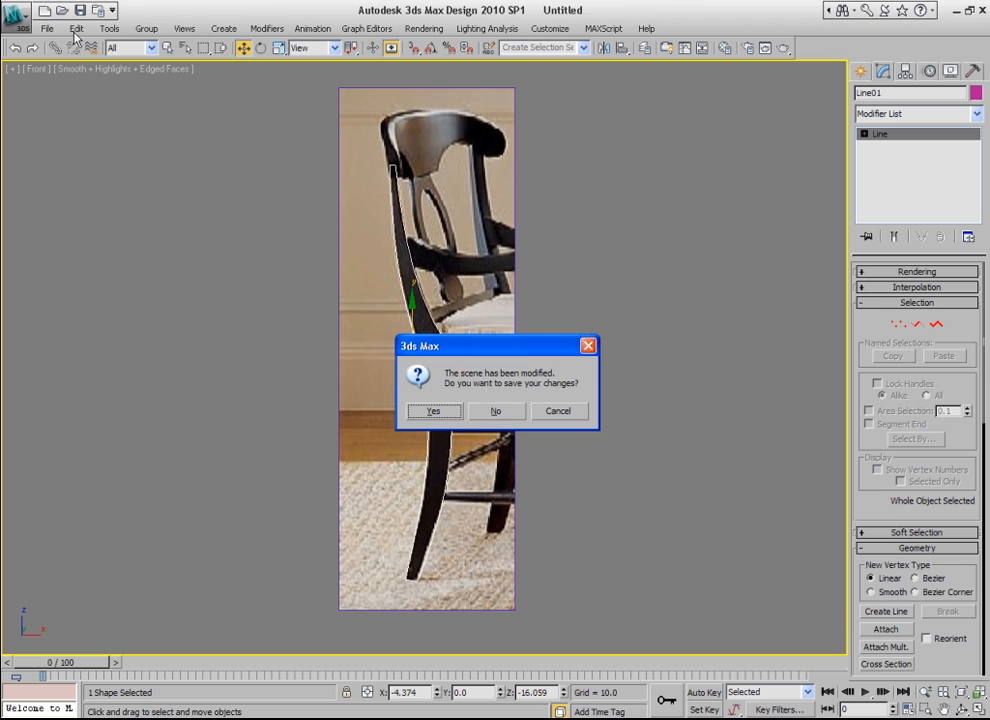
click(496, 412)
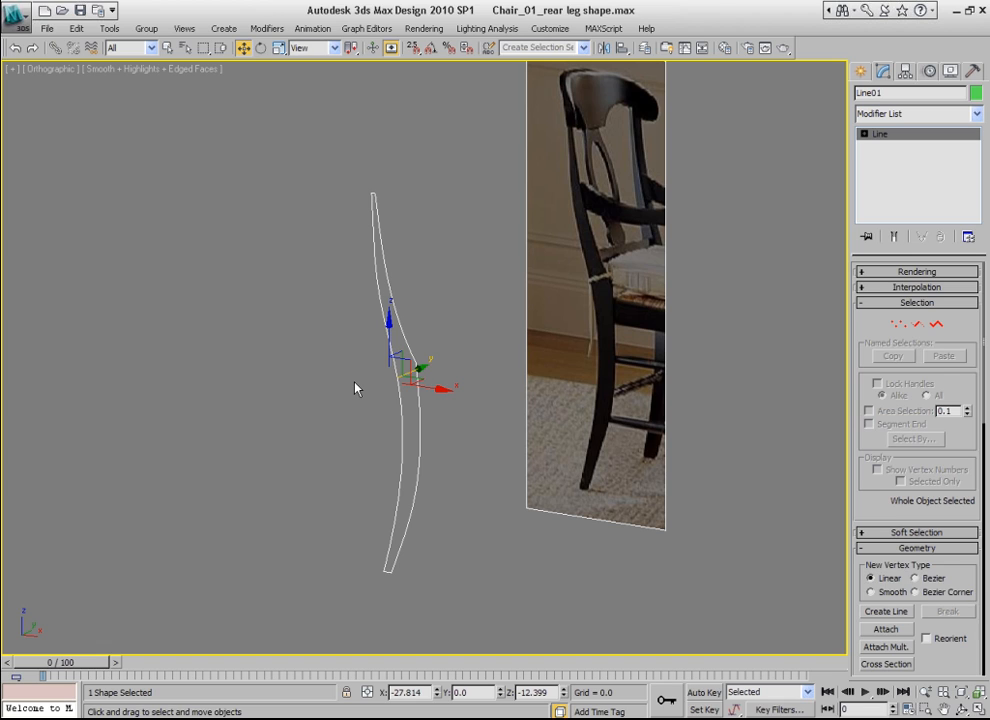
- Apply an Extrude modifier to the rear leg outline to give it solid thickness
click(916, 112)
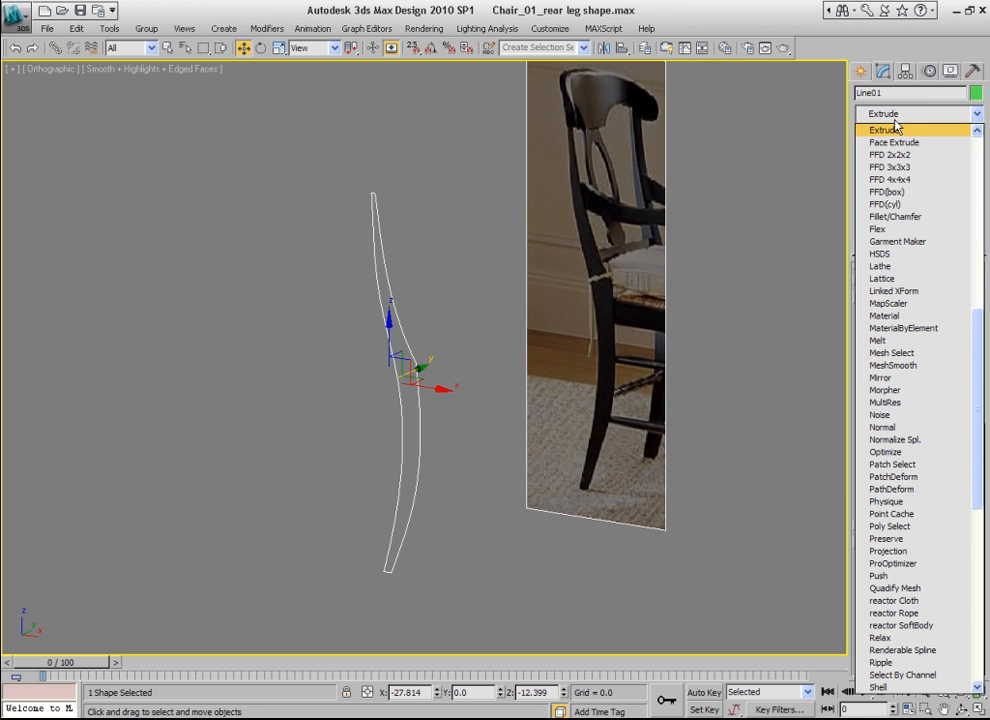
click(892, 128)
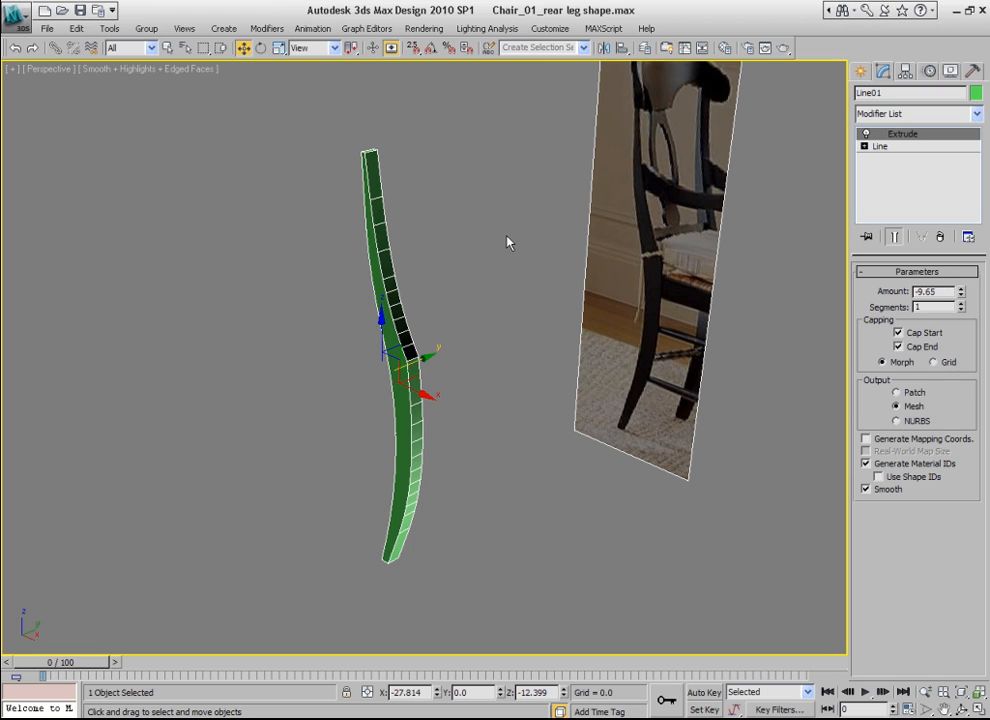
mouse_move(388, 200)
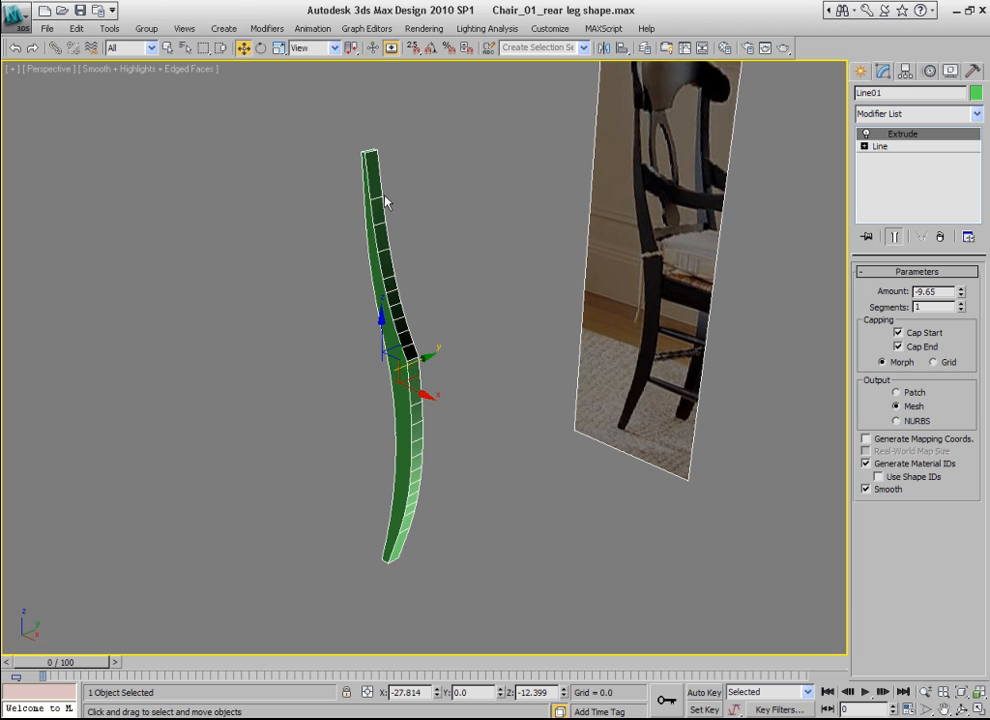
mouse_move(520, 468)
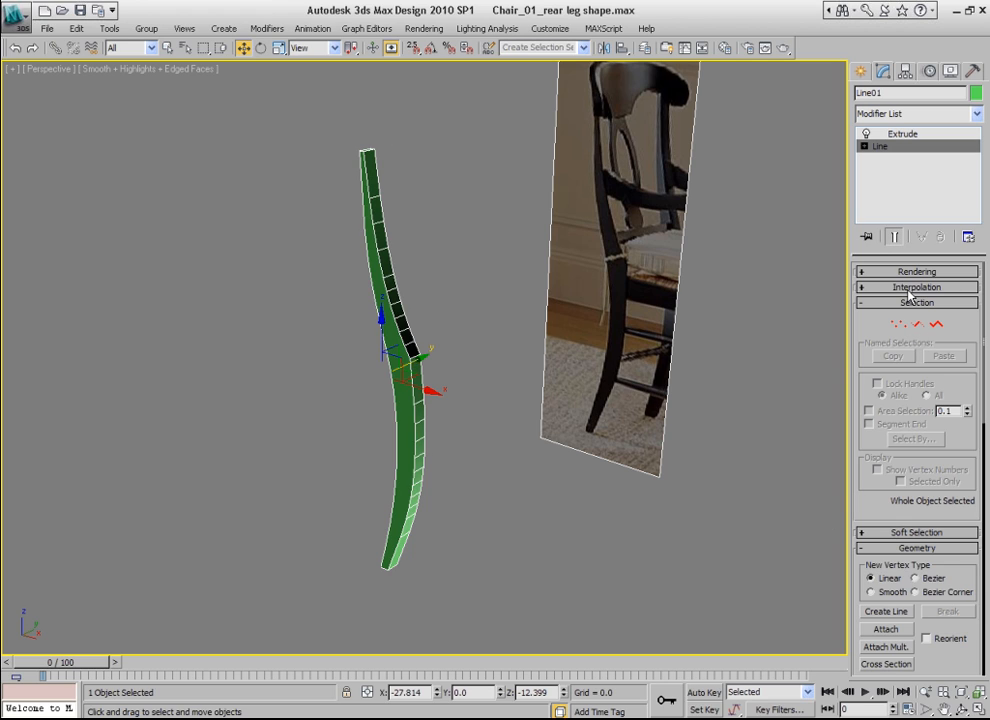
- Enable Optimize and Adaptive interpolation on the leg outline's Line level
click(916, 288)
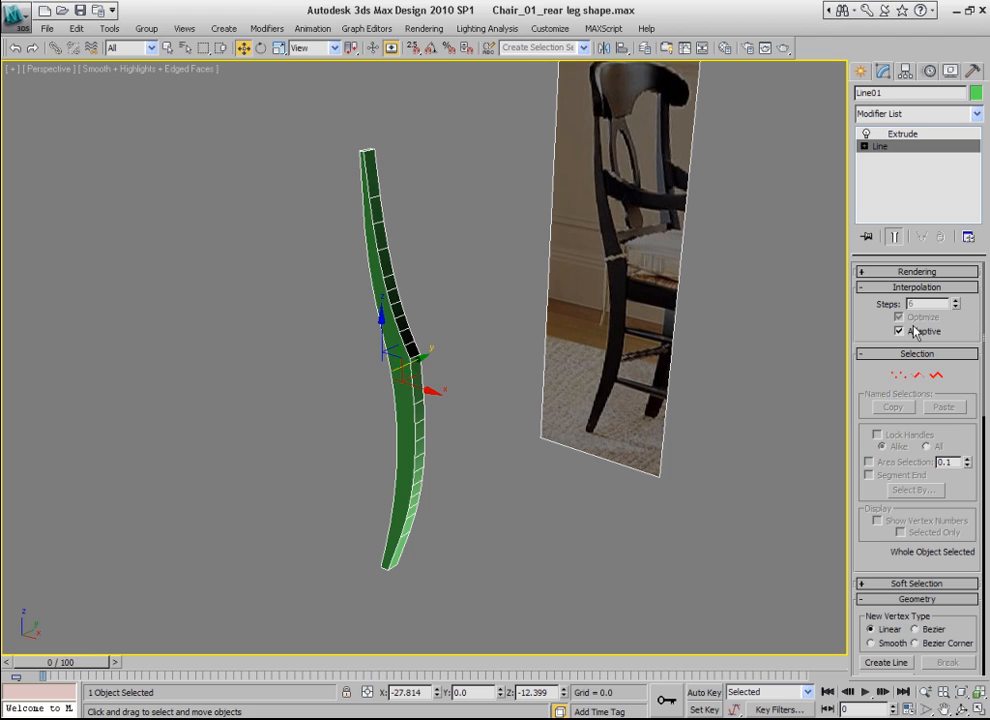
click(898, 316)
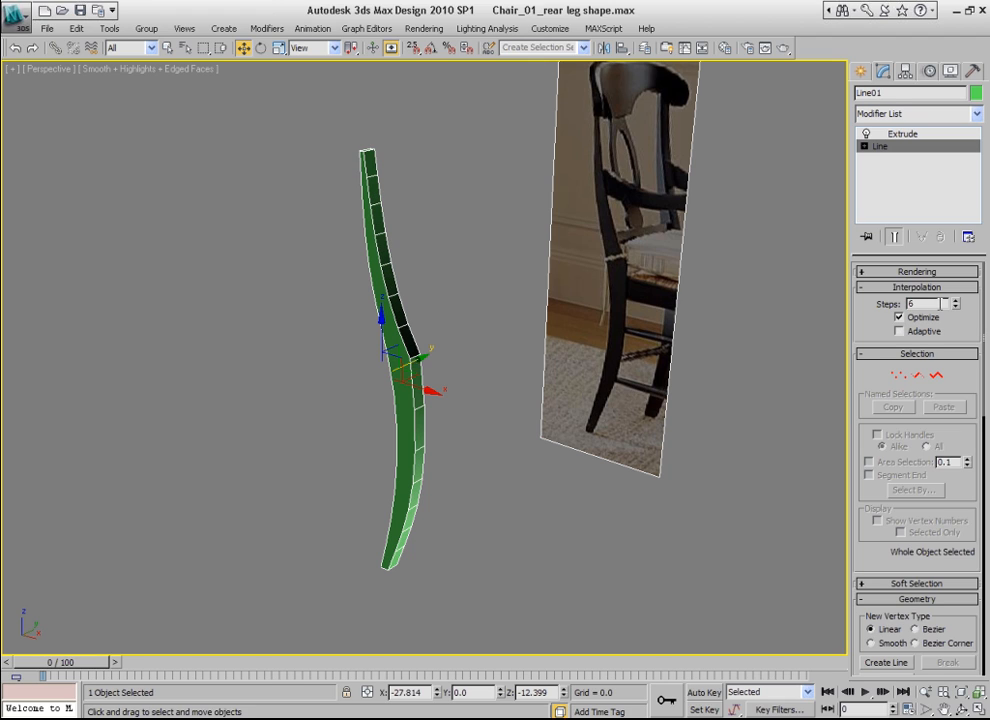
click(956, 302)
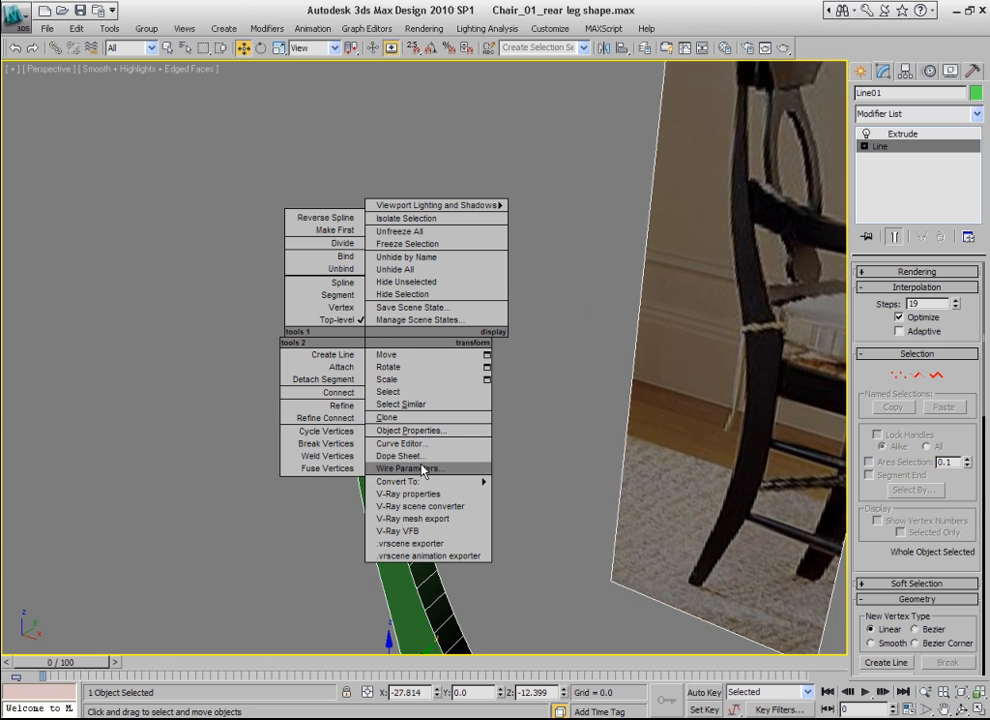
- Convert the extruded leg to Editable Poly and enter Edge sub-object mode
click(398, 480)
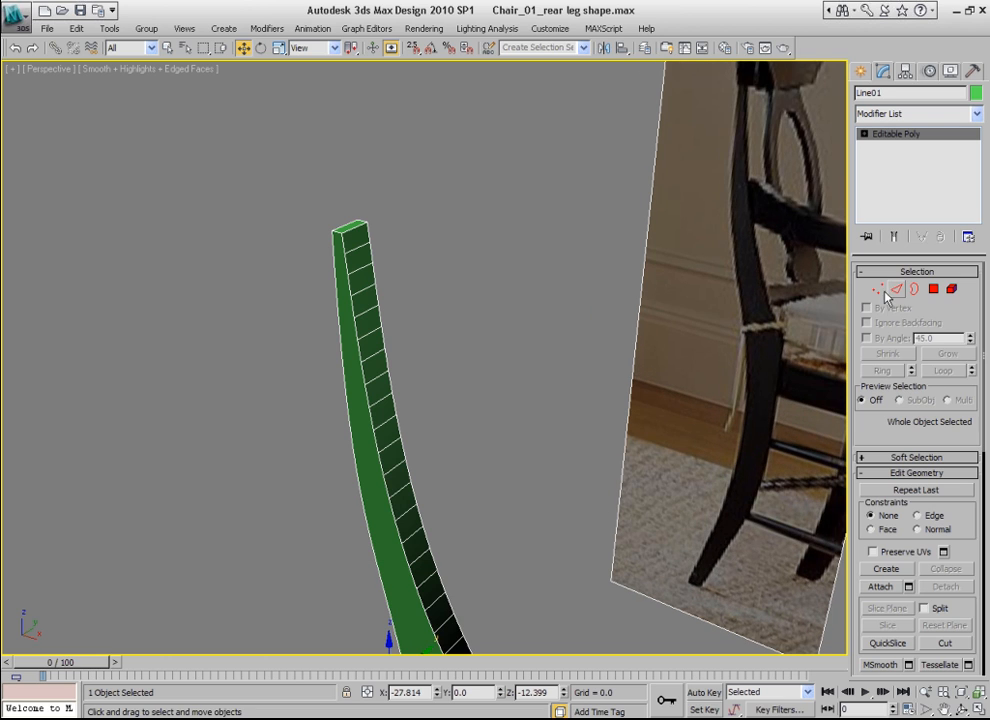
click(896, 288)
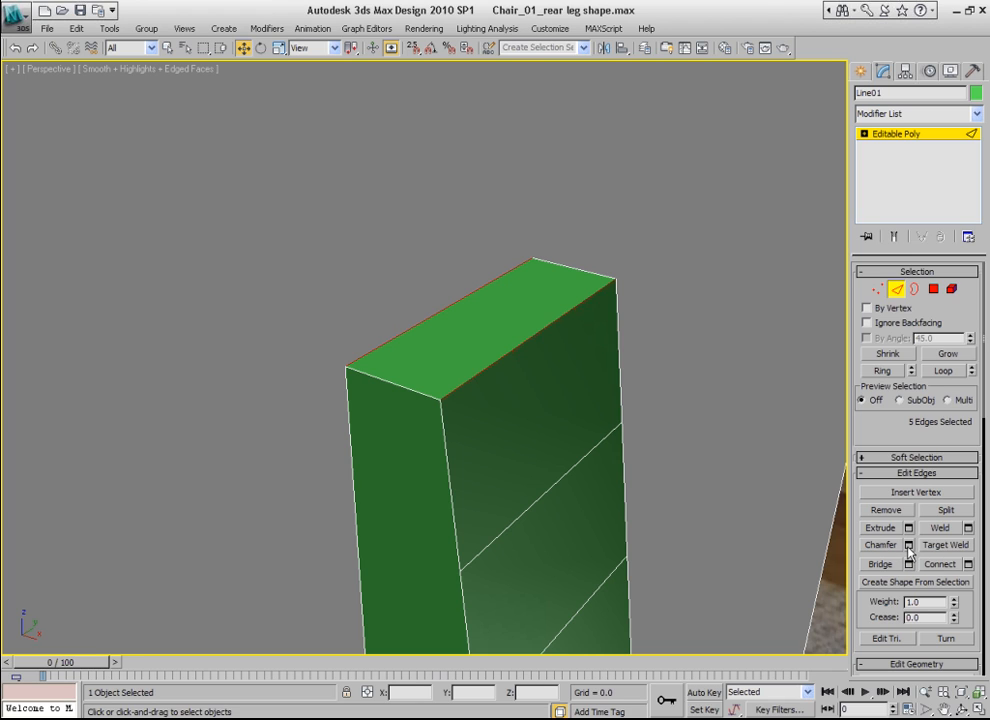
mouse_move(908, 552)
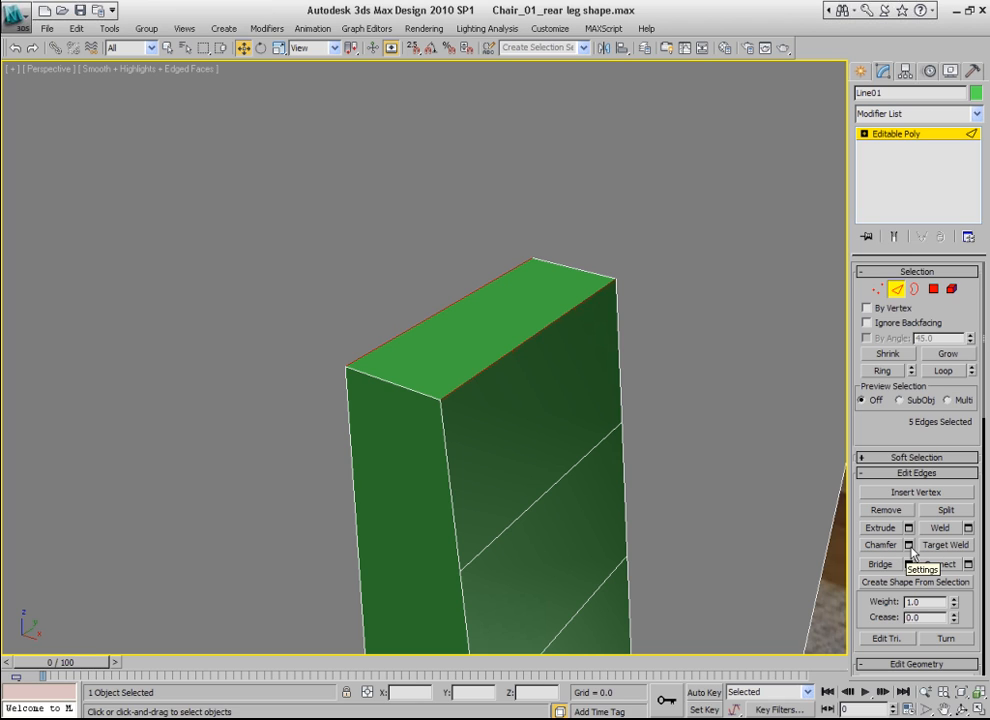